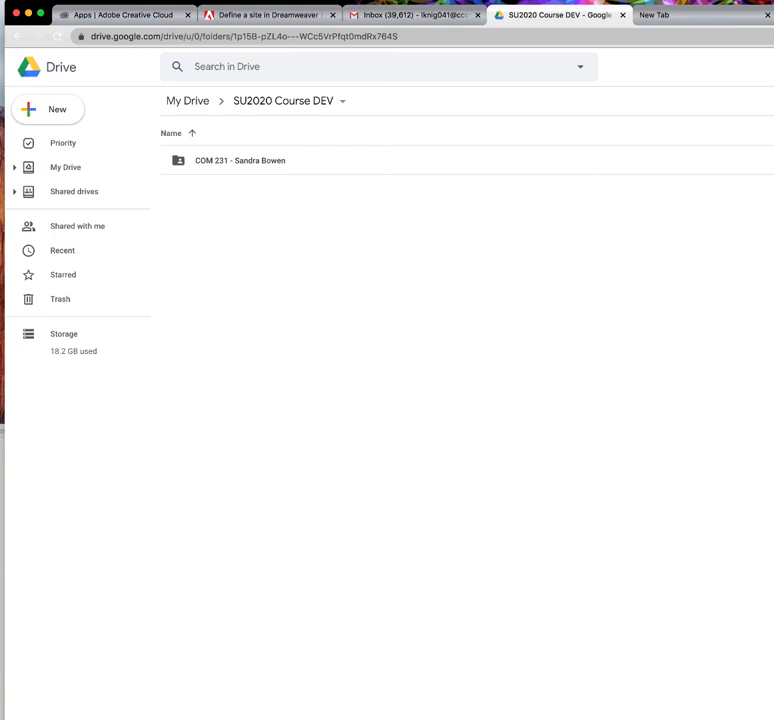
mouse_move(558, 540)
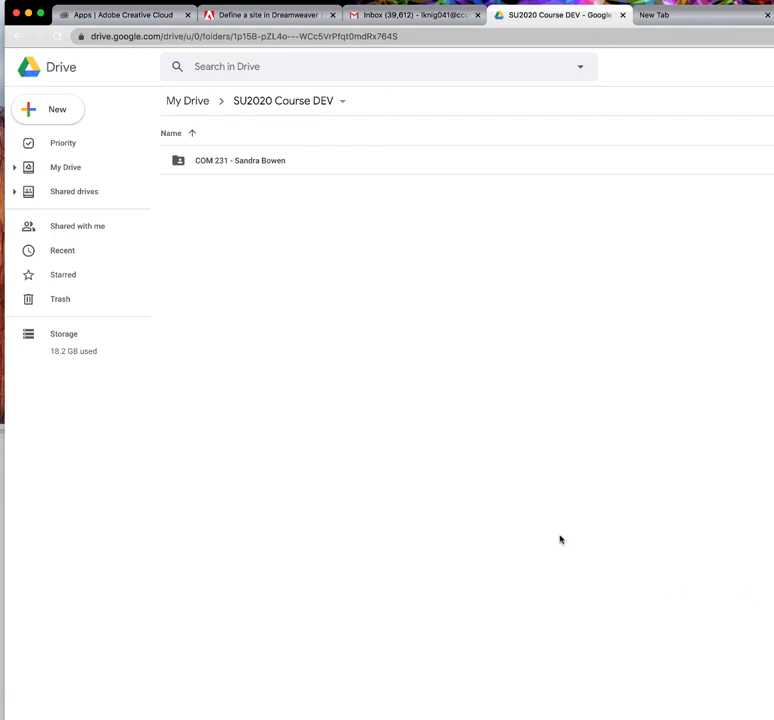
mouse_move(548, 536)
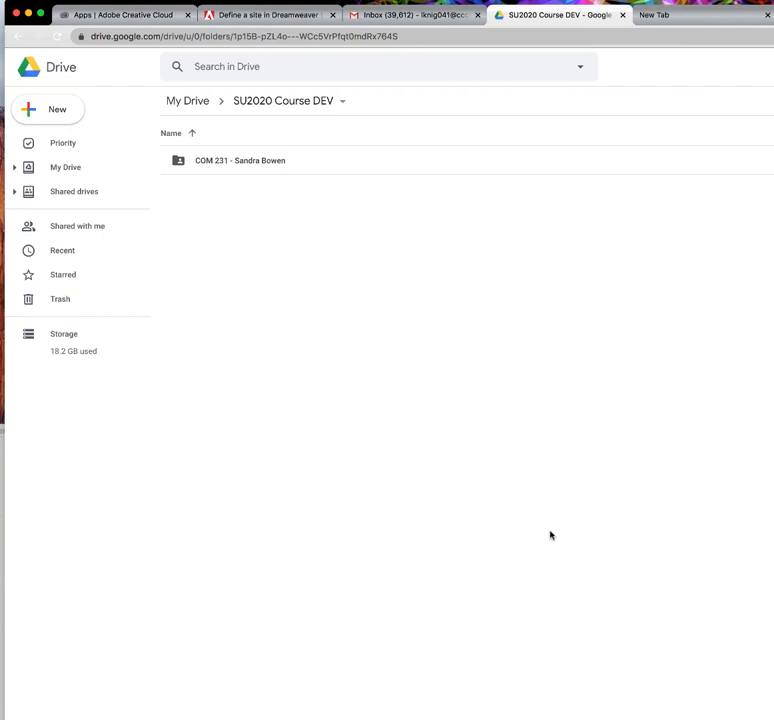
mouse_move(372, 428)
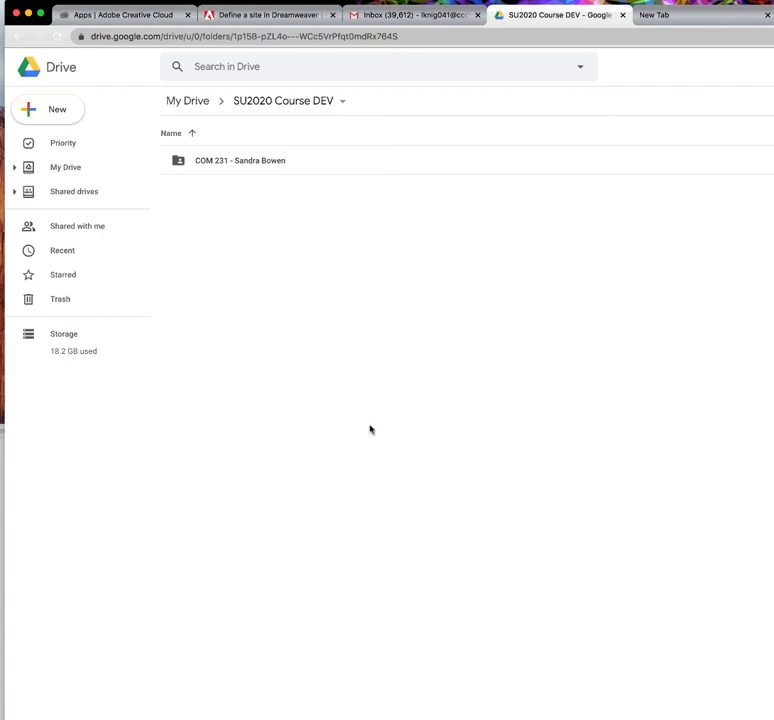
mouse_move(276, 236)
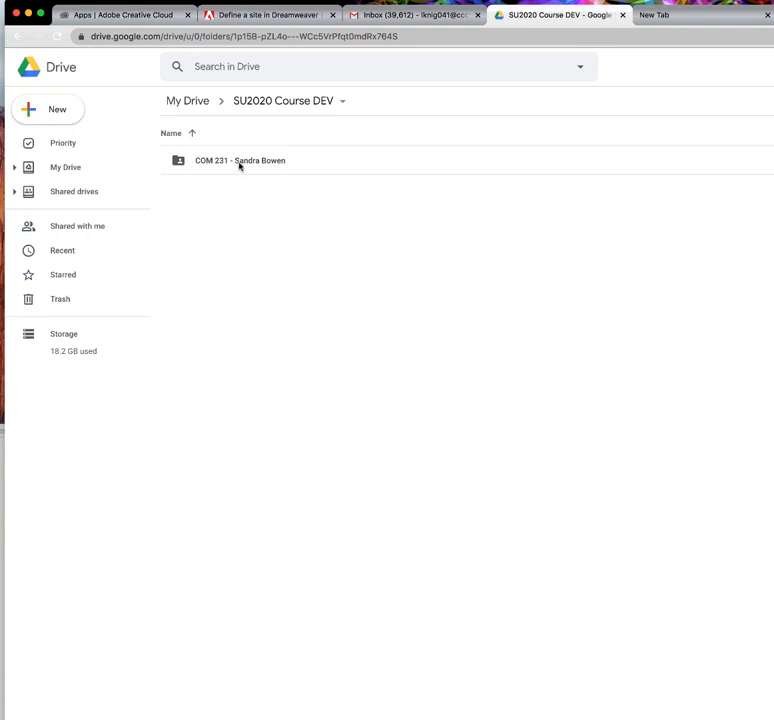
Step: Open the COM 231 folder in Drive and select the course review checklist file
double_click(240, 160)
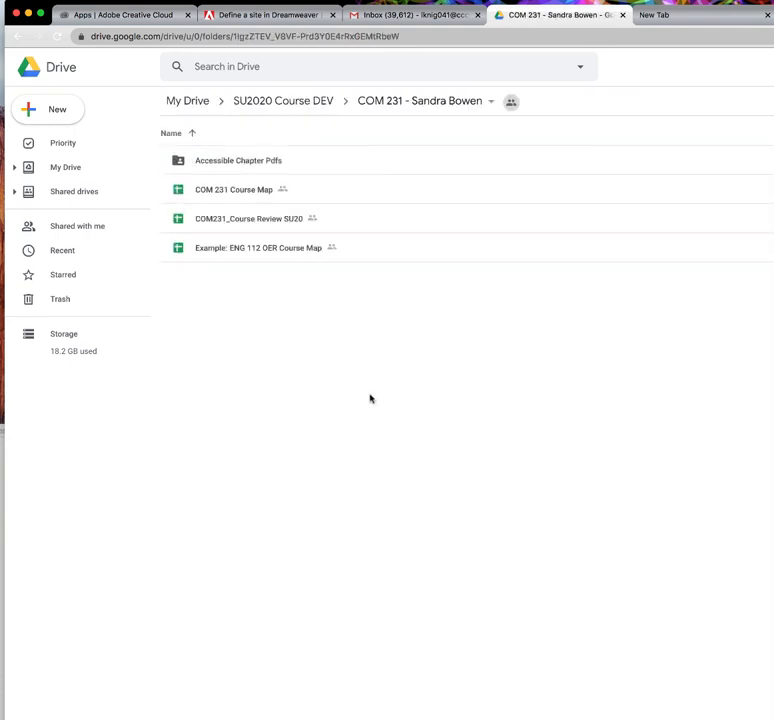
mouse_move(260, 368)
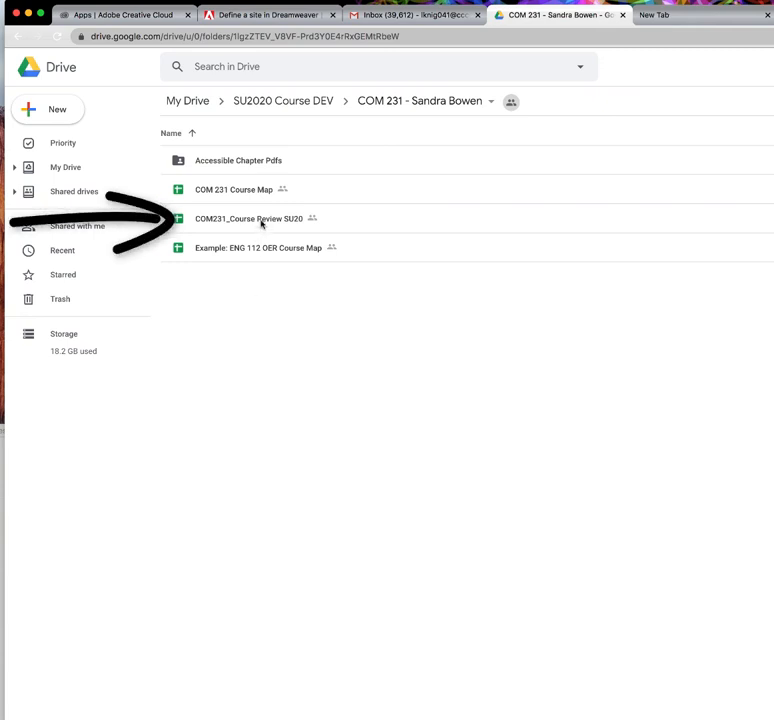
mouse_move(246, 190)
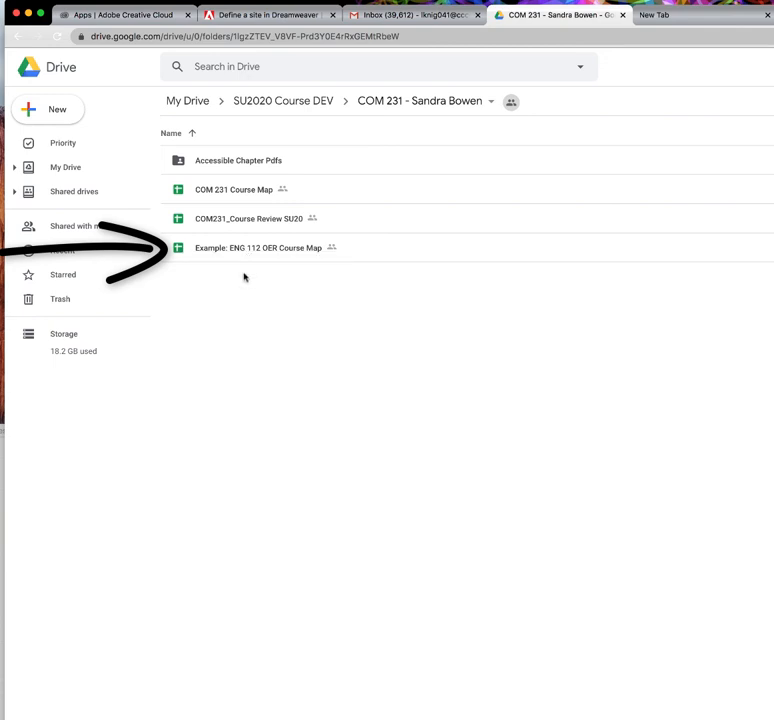
mouse_move(238, 160)
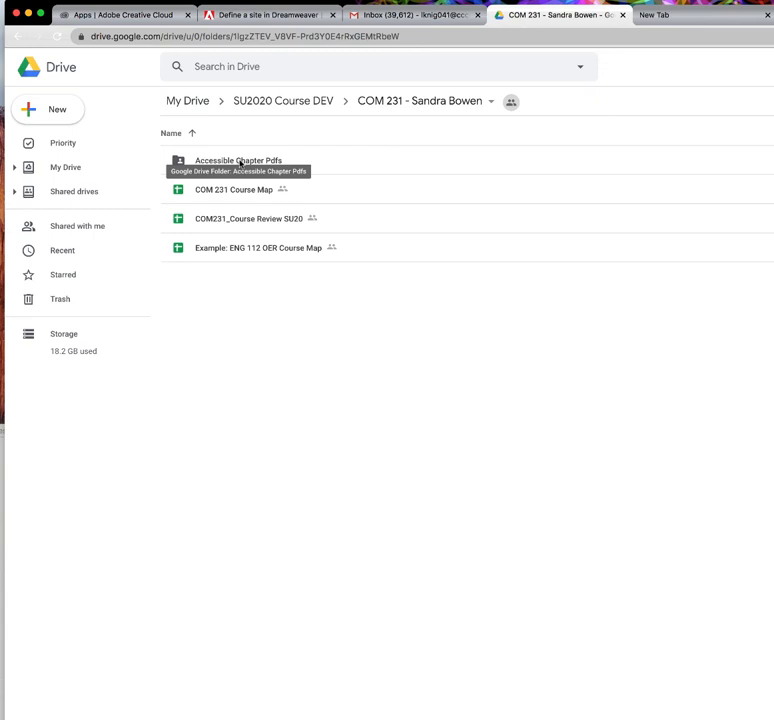
mouse_move(328, 156)
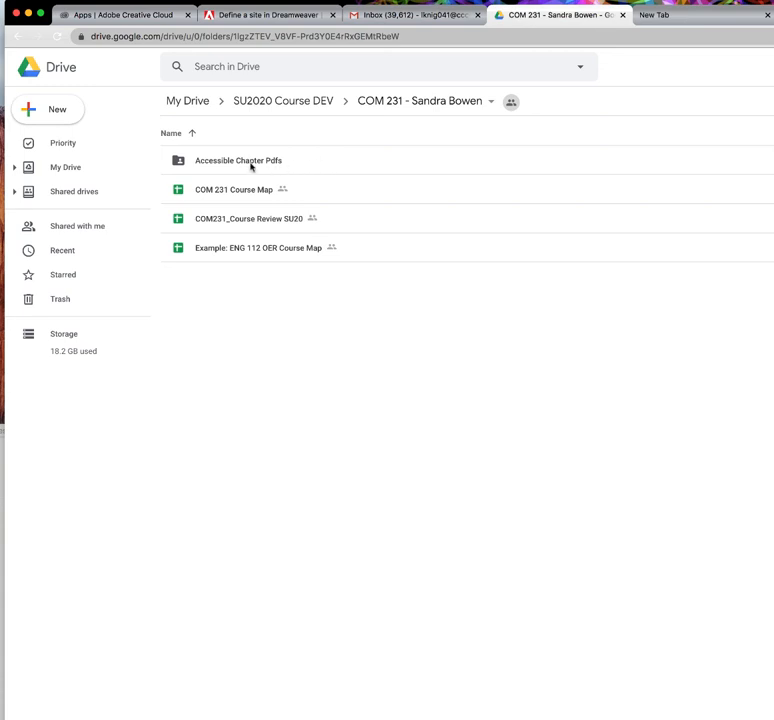
mouse_move(262, 162)
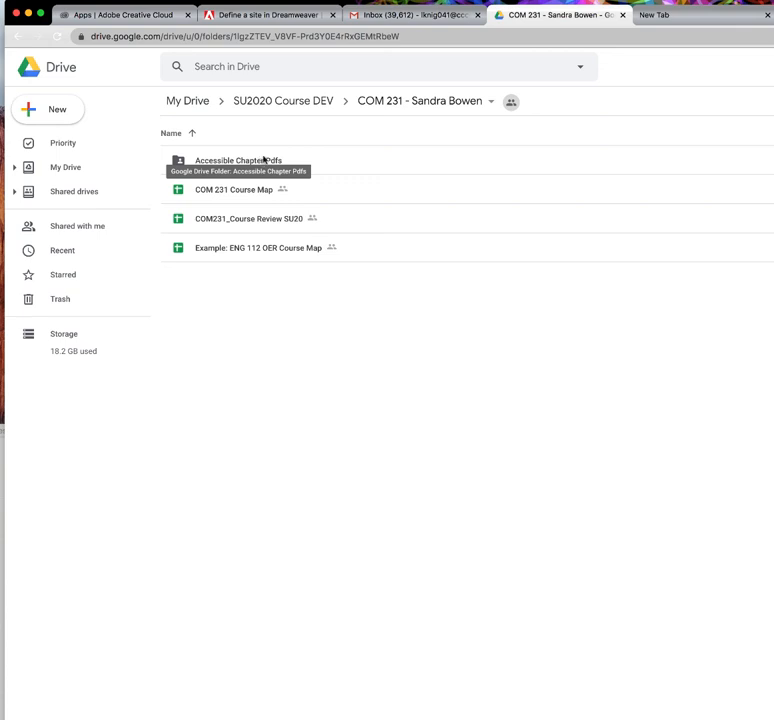
left_click(248, 218)
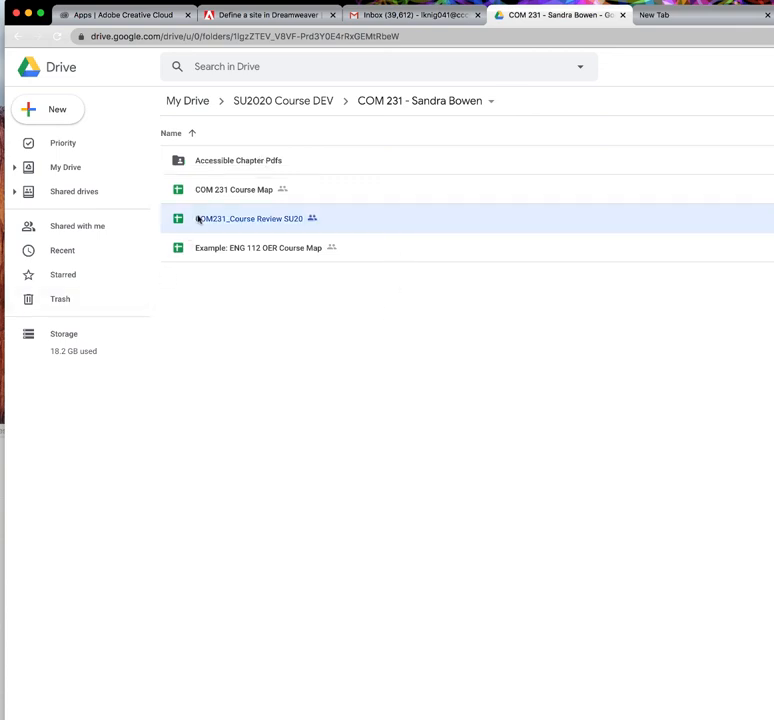
Step: Open COM231_Course Review SU20 in Sheets and review the Course Resources checklist items
double_click(252, 218)
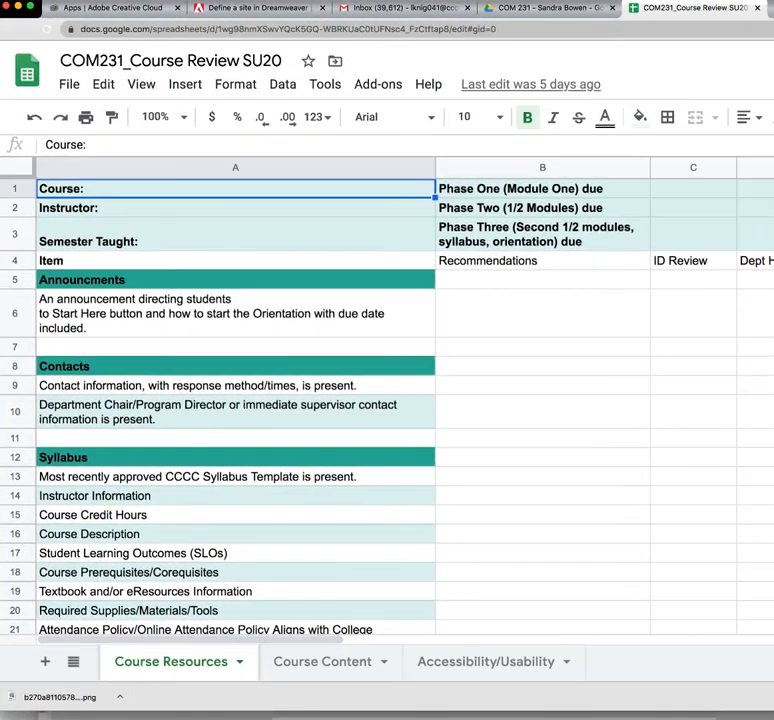
mouse_move(302, 390)
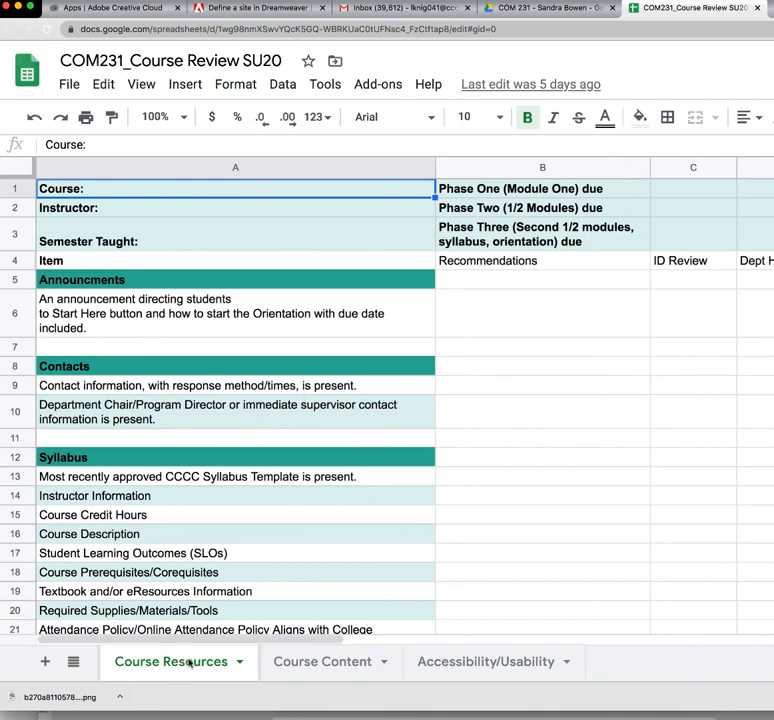
mouse_move(572, 528)
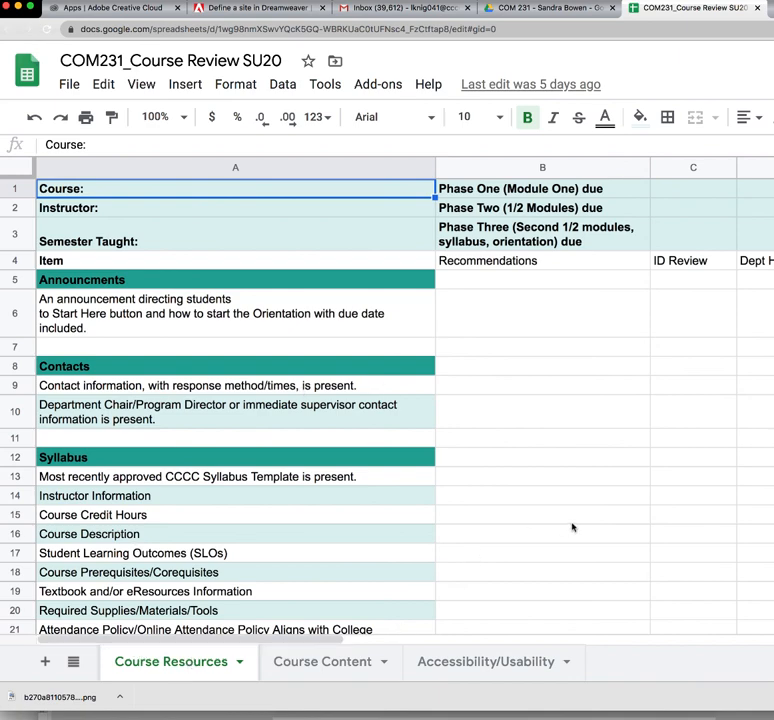
scroll("down", 3)
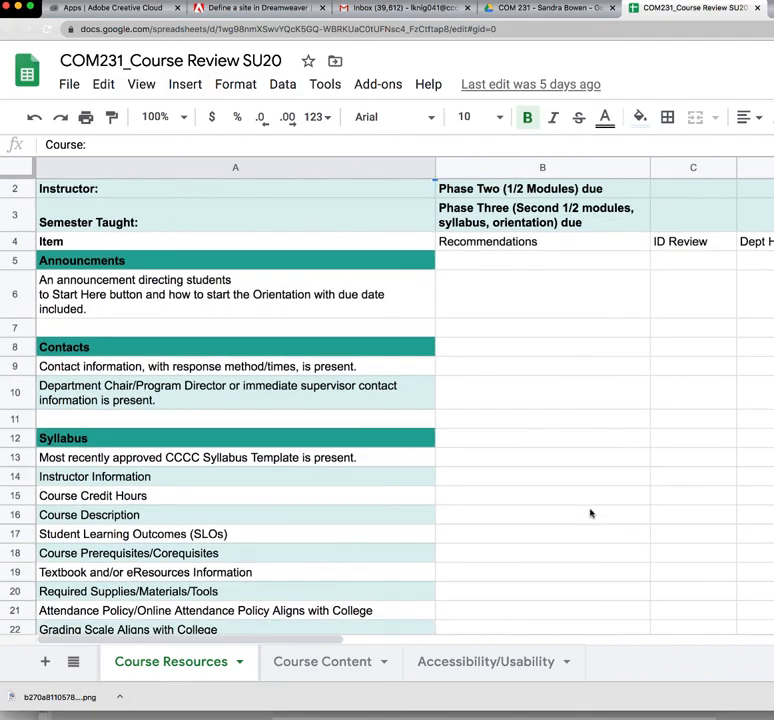
scroll("down", 3)
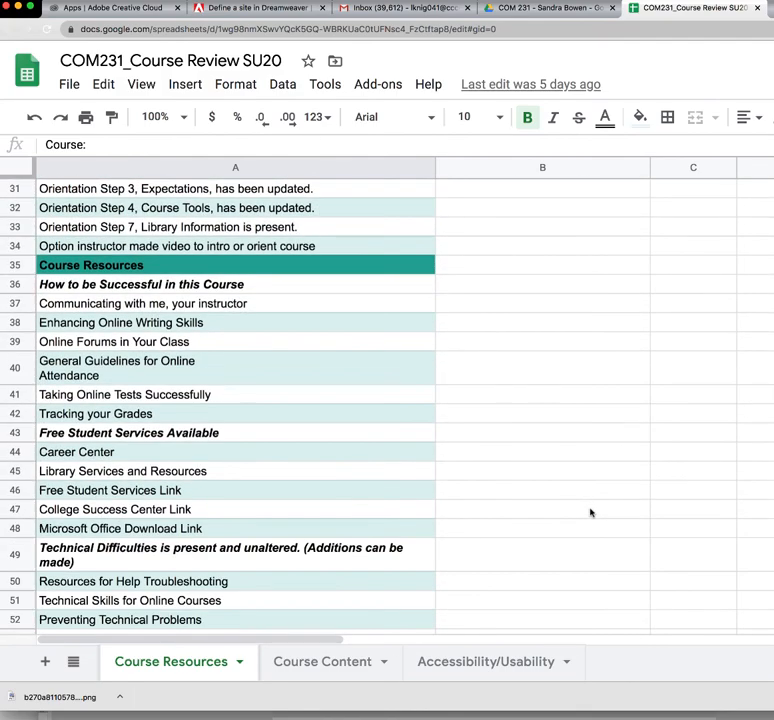
scroll("down", 3)
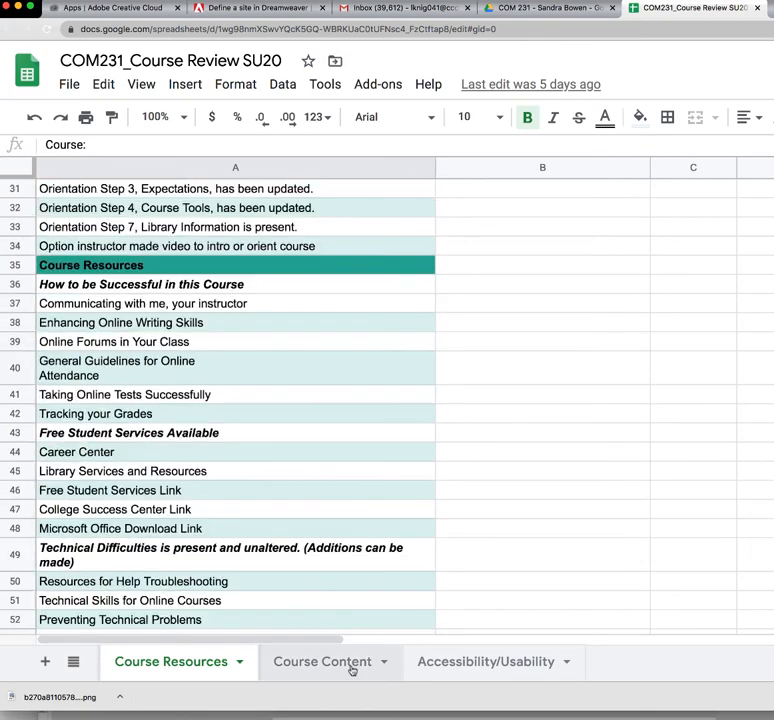
Step: Switch to the Course Content sheet and review its rows down to Grade Center and Recommendations
left_click(320, 660)
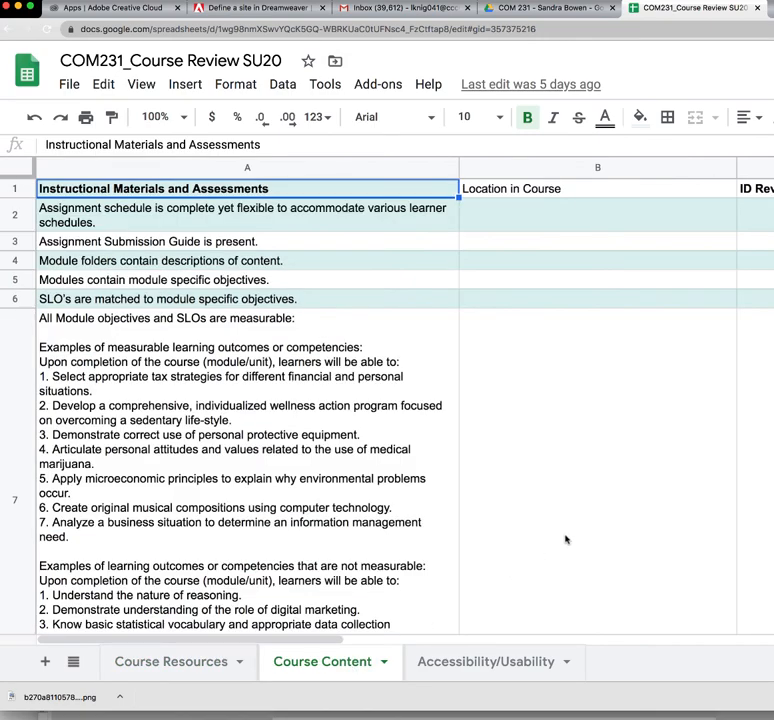
mouse_move(572, 524)
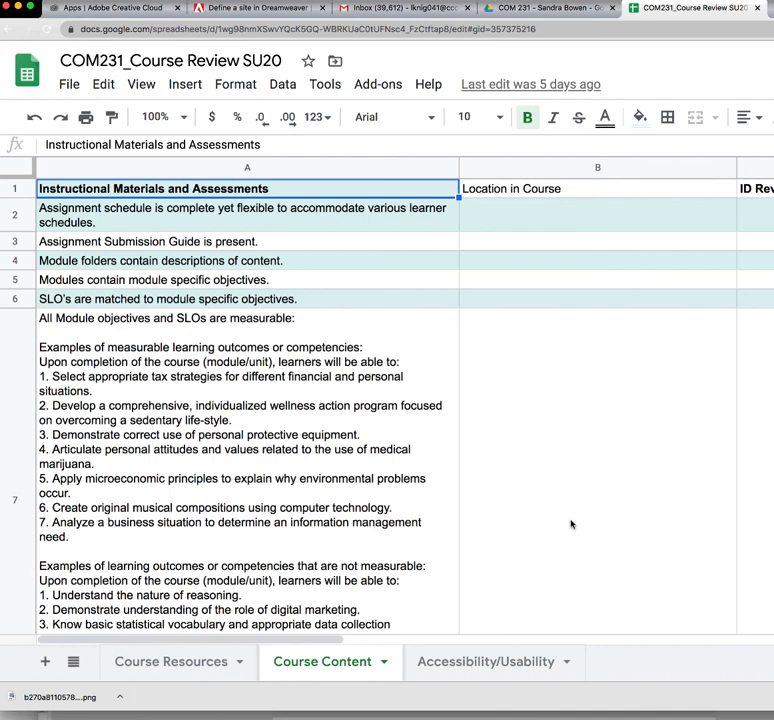
mouse_move(576, 506)
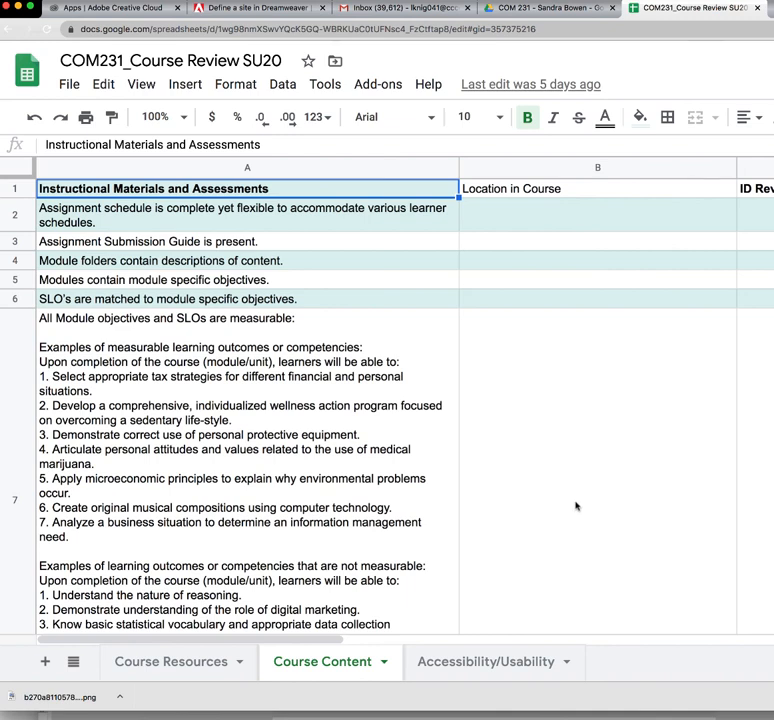
mouse_move(578, 500)
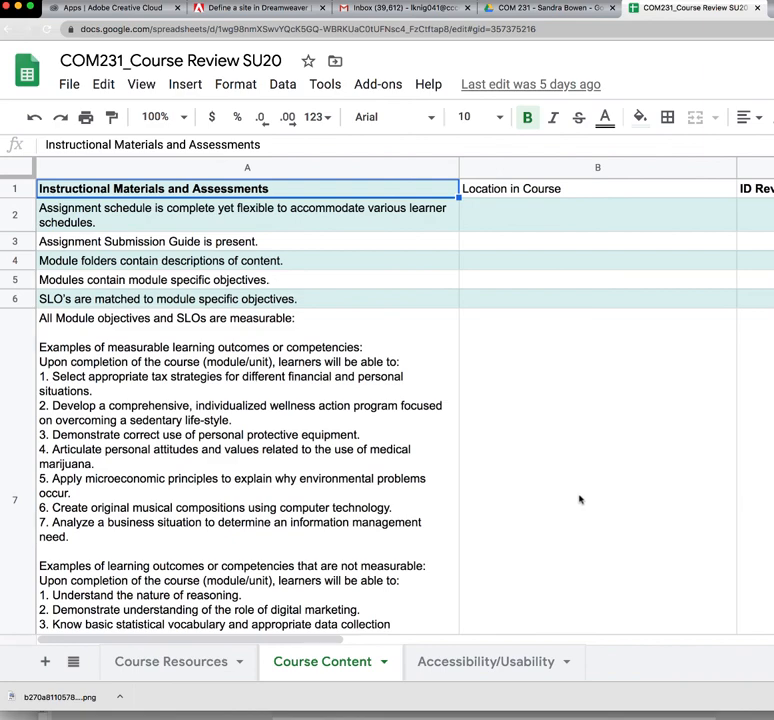
mouse_move(576, 464)
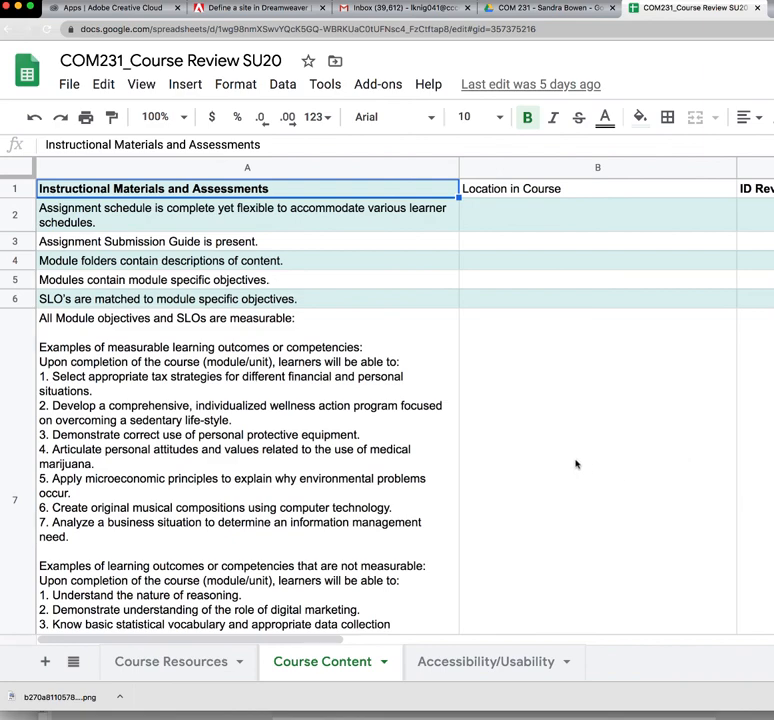
mouse_move(540, 464)
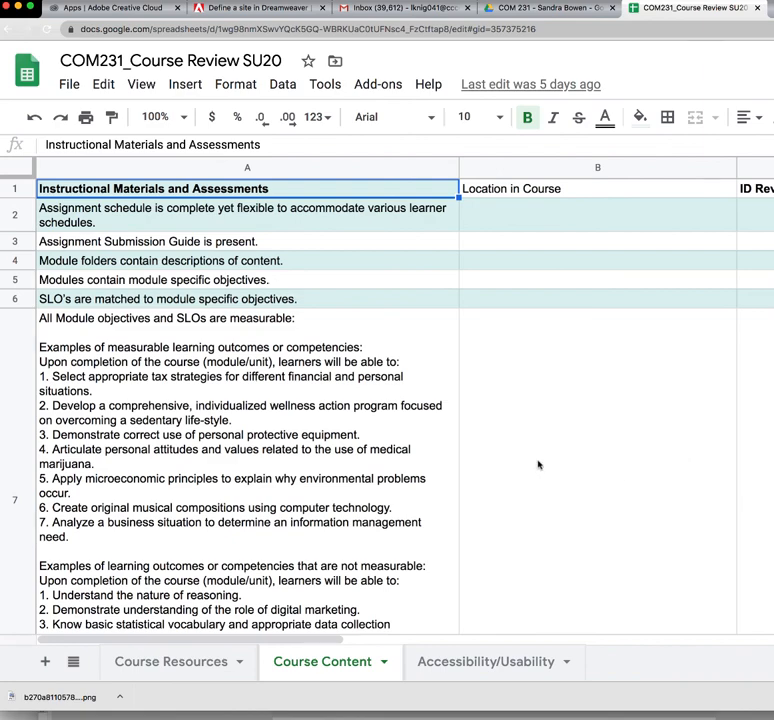
mouse_move(532, 460)
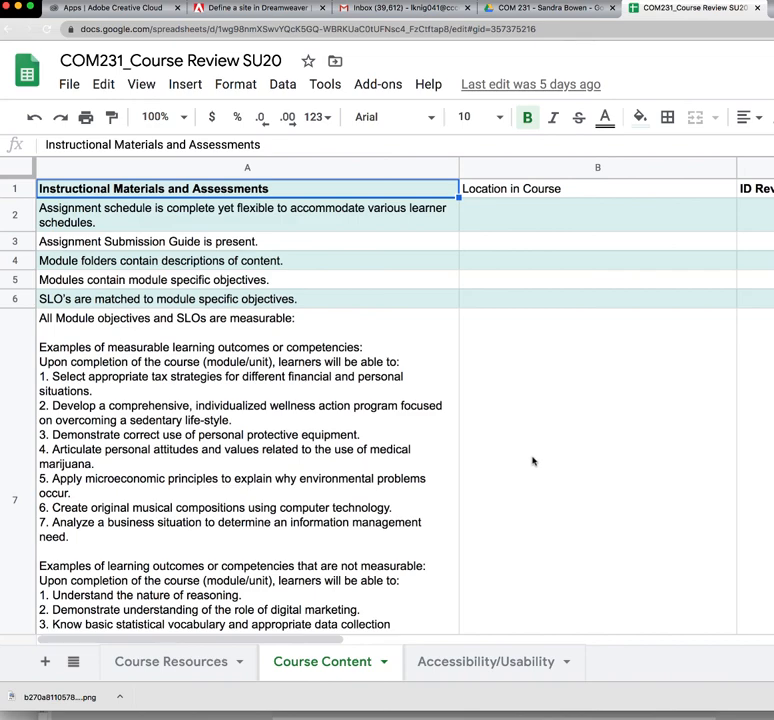
scroll("down", 3)
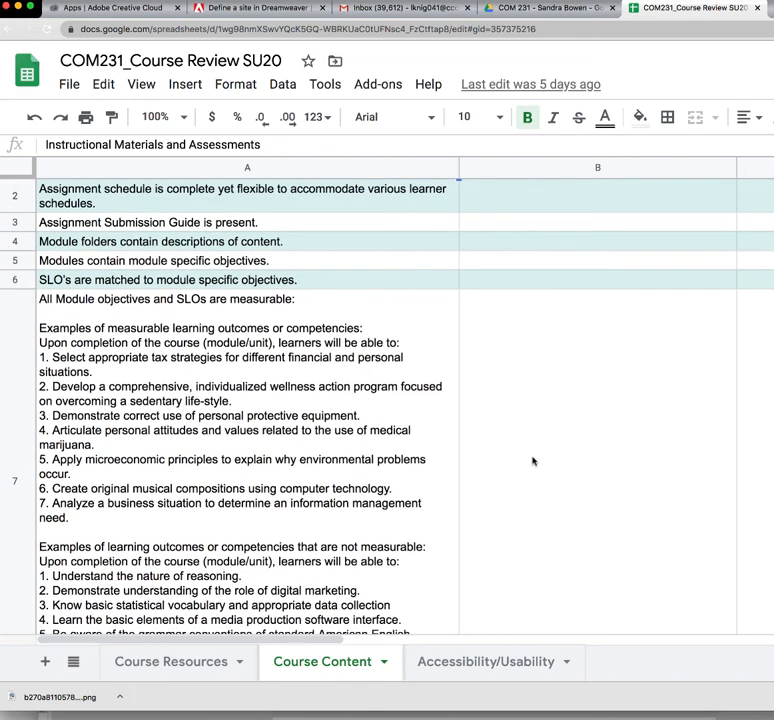
scroll("down", 3)
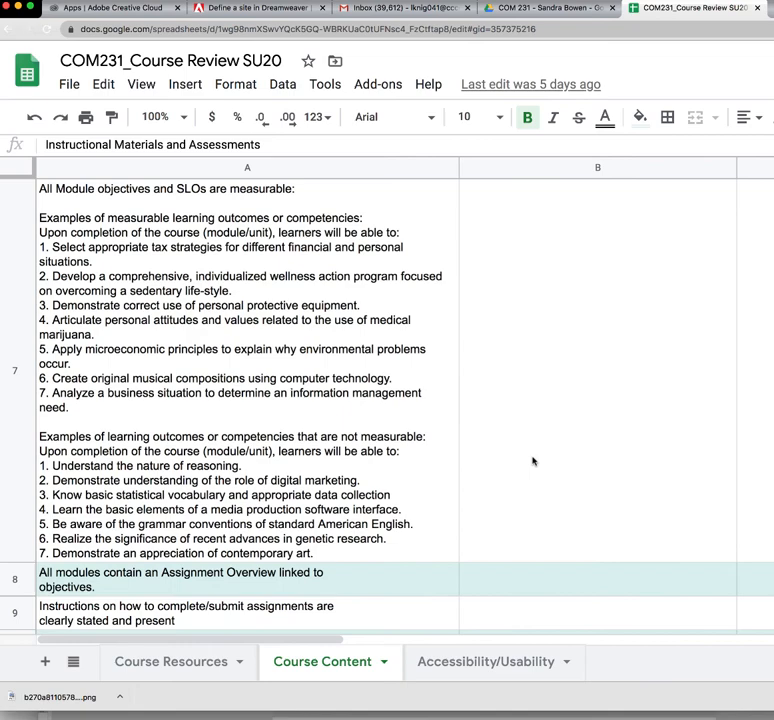
scroll("up", 3)
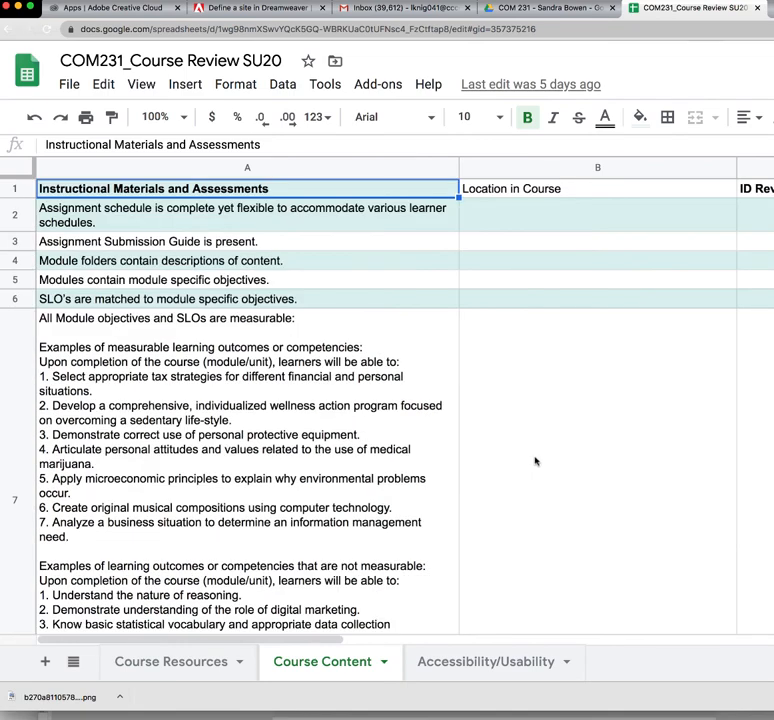
scroll("down", 3)
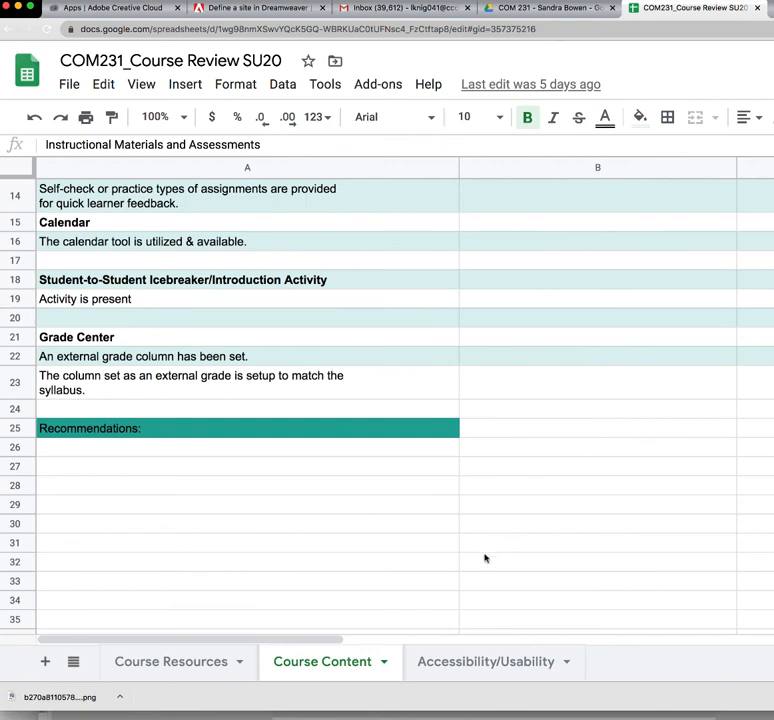
left_click(492, 660)
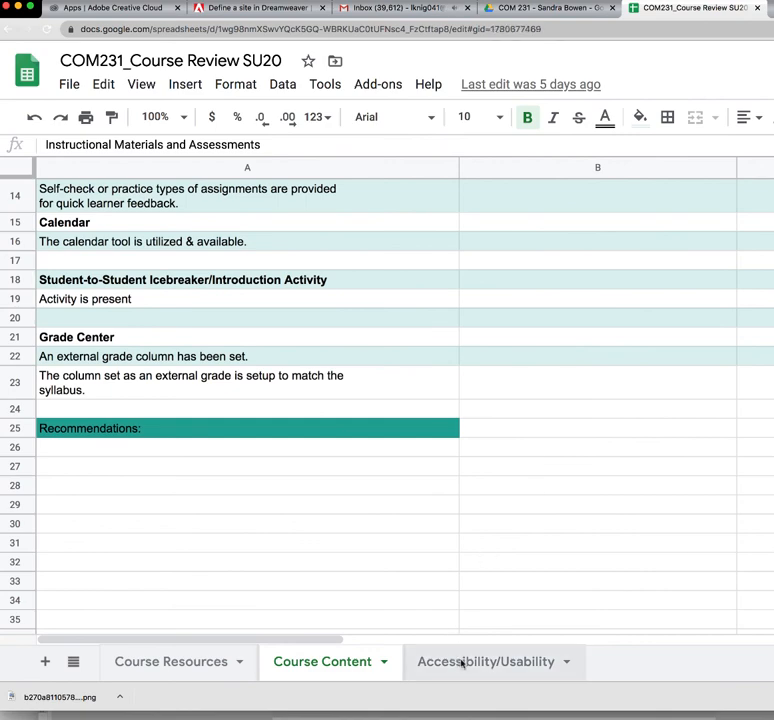
Step: Switch to the Accessibility/Usability sheet and review its General Usability criteria
left_click(484, 662)
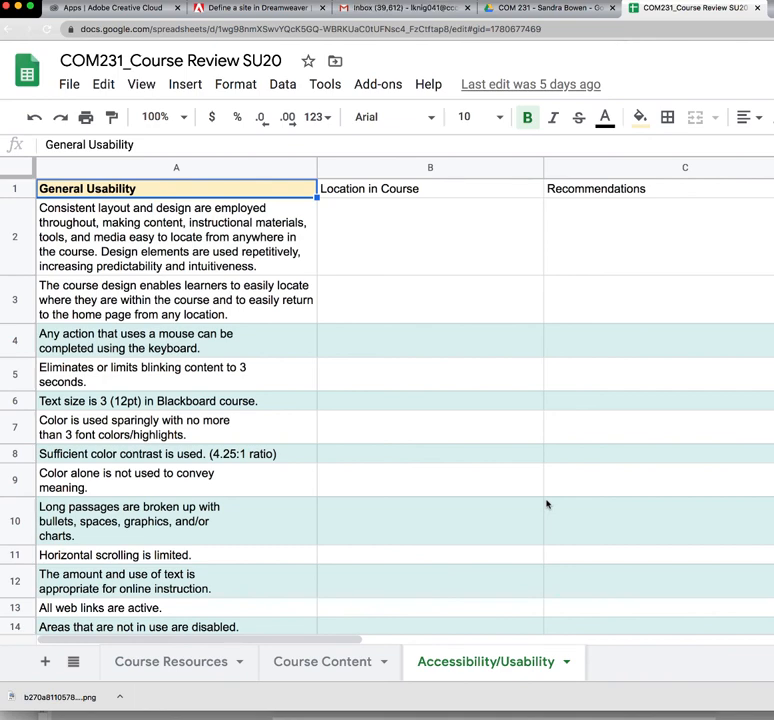
mouse_move(540, 446)
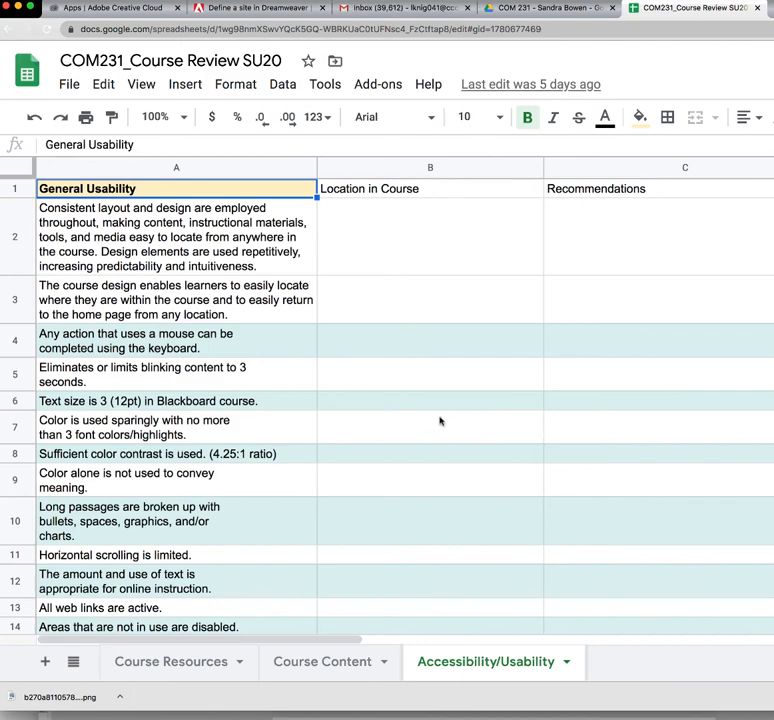
scroll("down", 3)
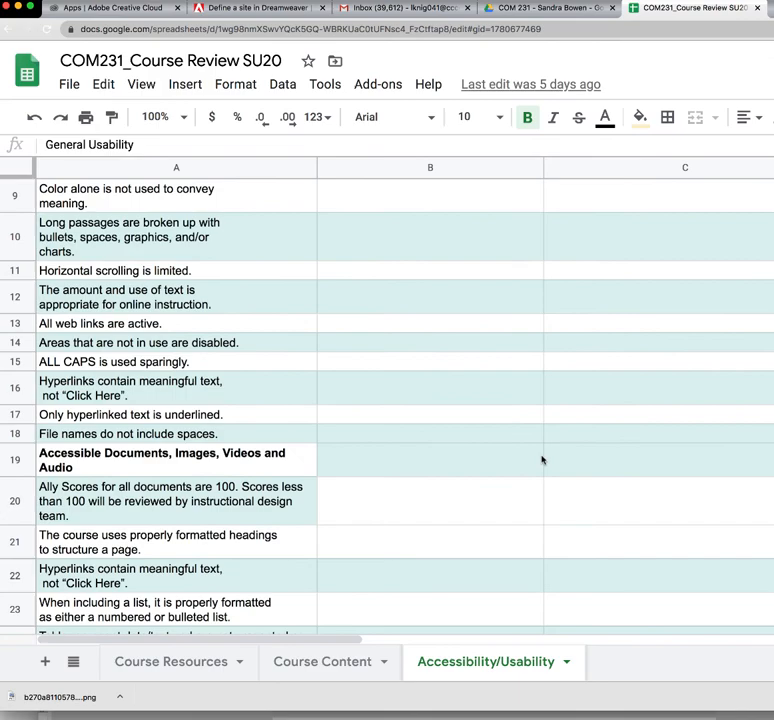
scroll("down", 3)
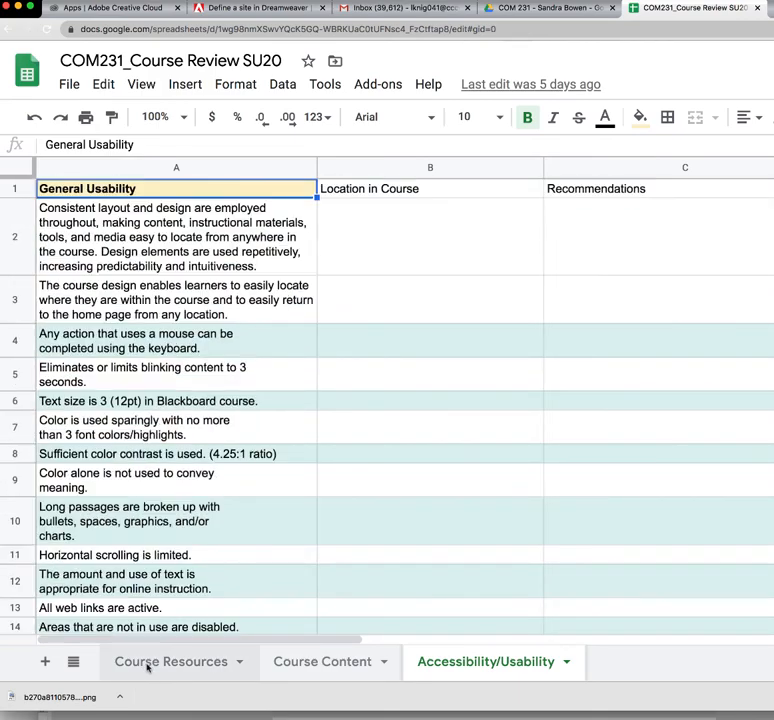
Step: Return to the Course Resources sheet showing its review columns
left_click(170, 660)
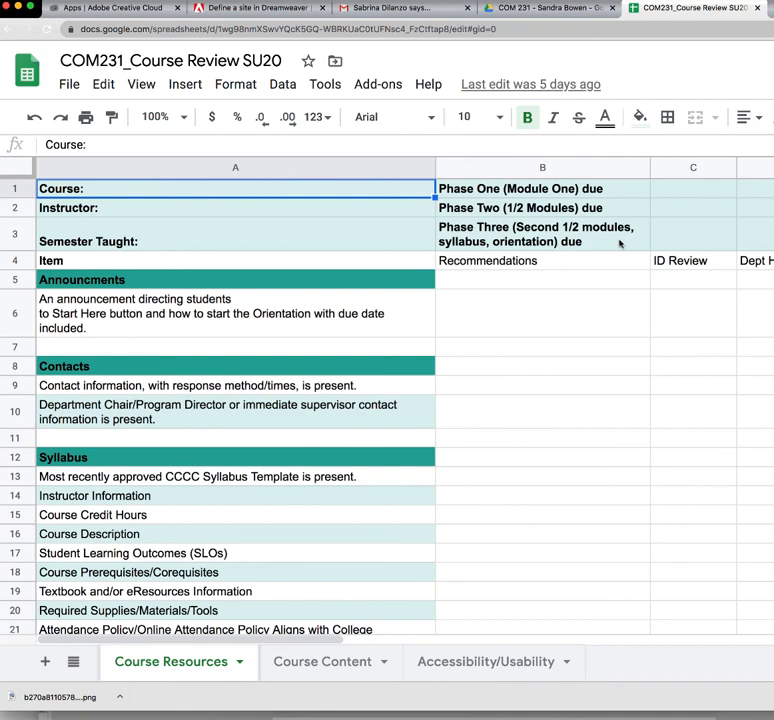
mouse_move(614, 196)
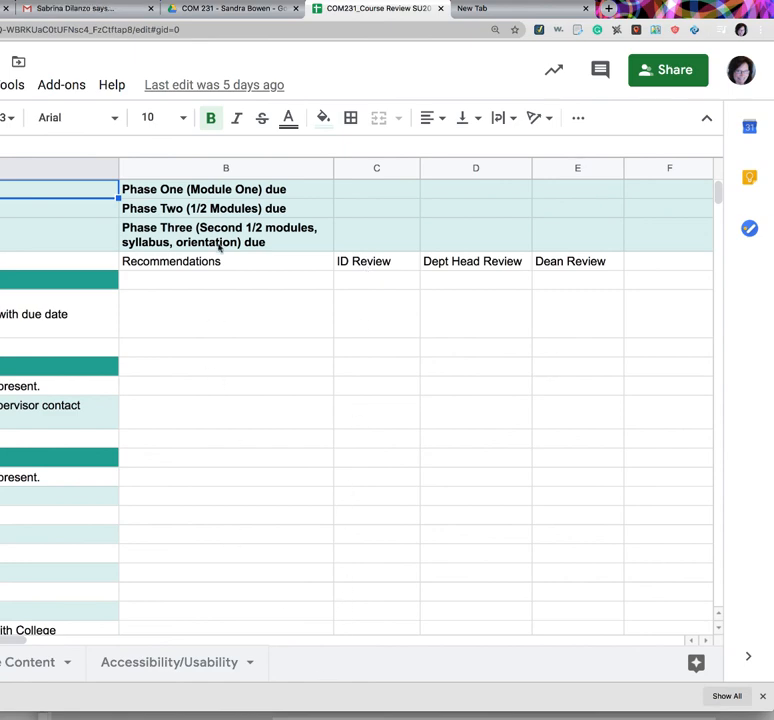
scroll("down", 3)
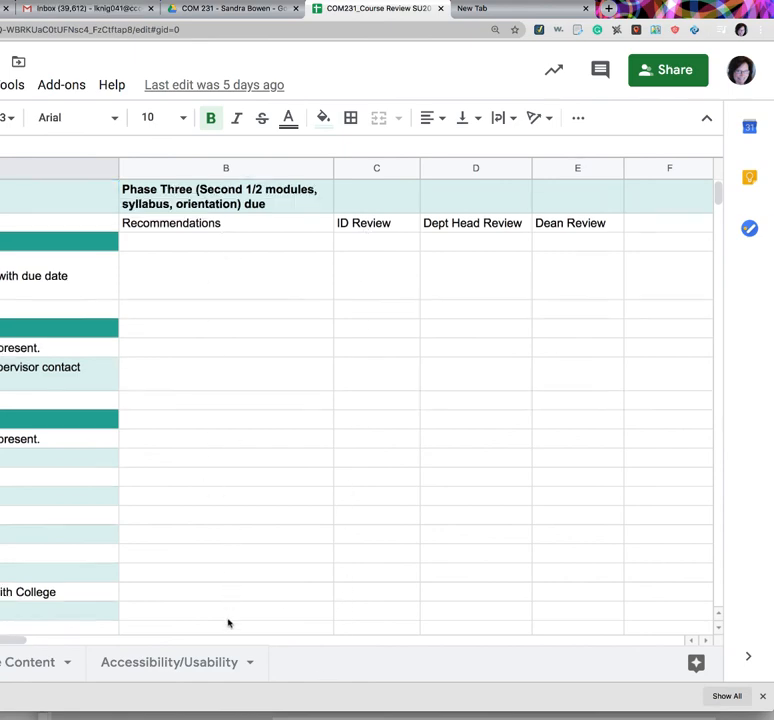
scroll("down", 3)
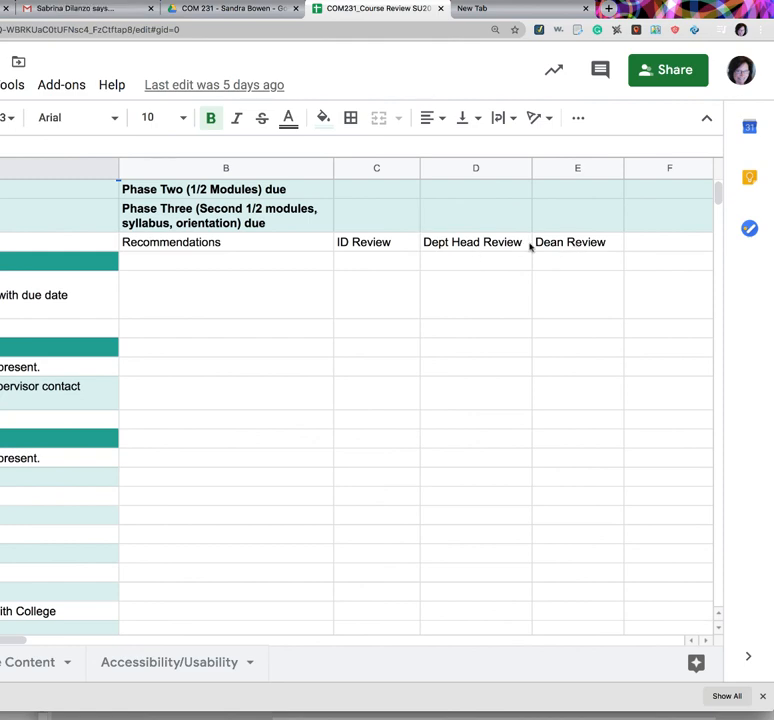
mouse_move(576, 260)
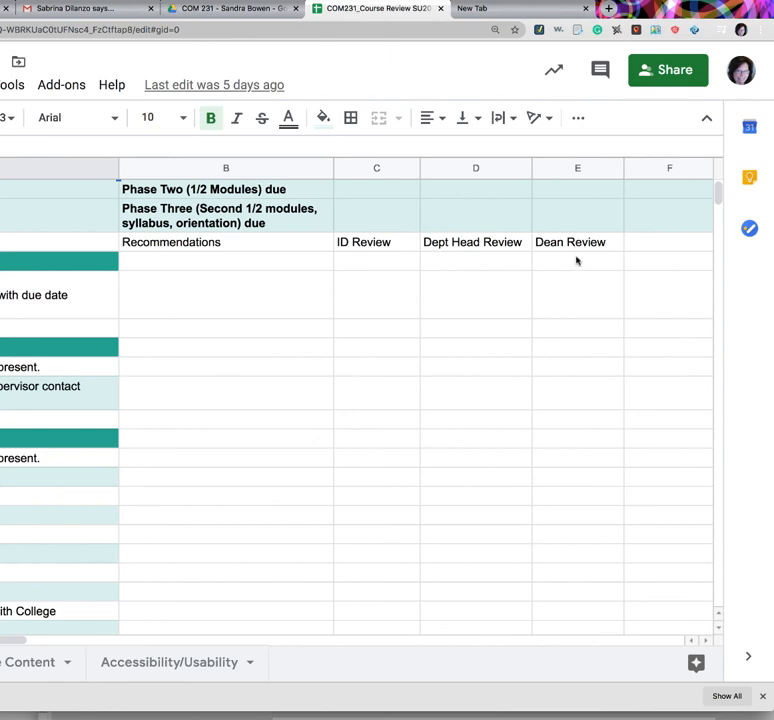
mouse_move(562, 448)
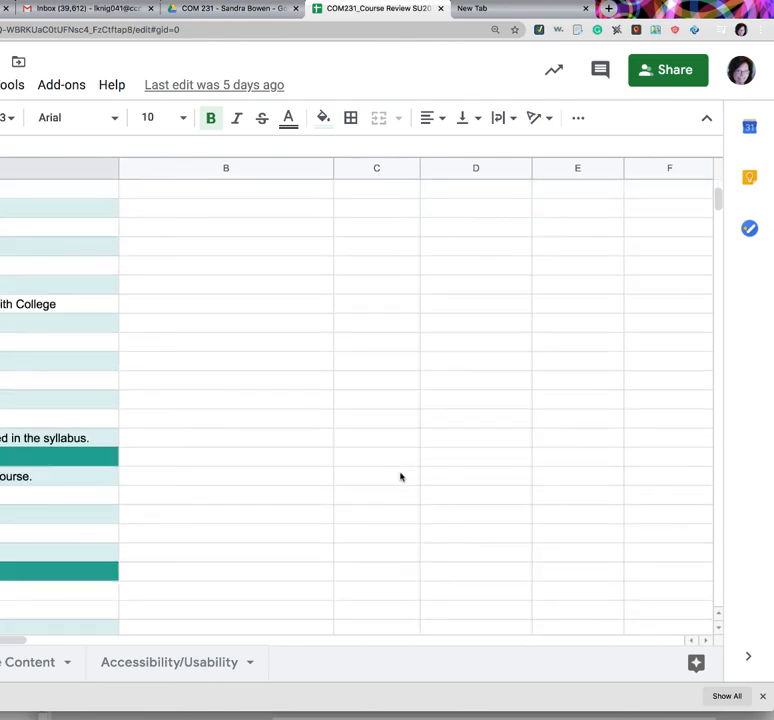
scroll("down", 3)
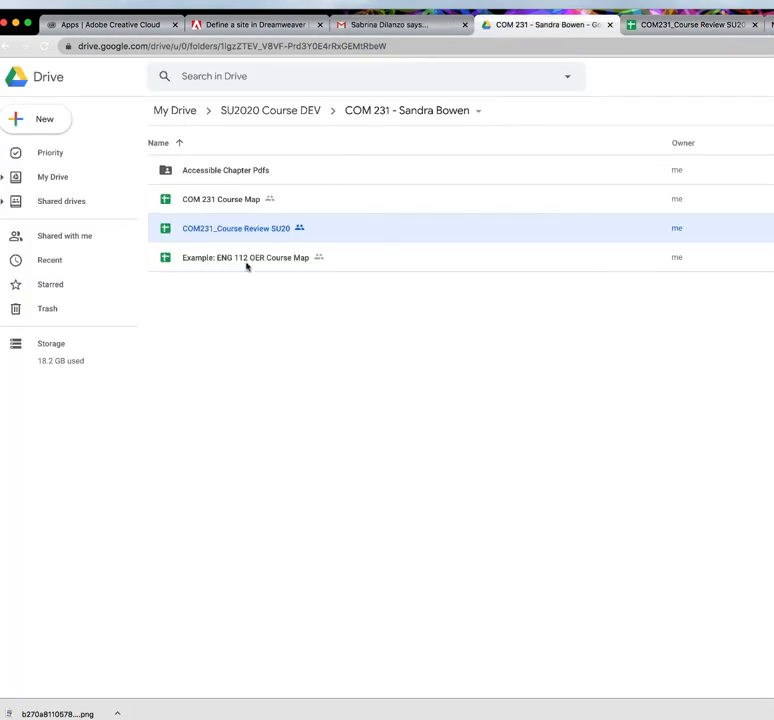
Step: Open the Example: ENG 112 OER Course Map spreadsheet from the COM 231 folder
left_click(246, 256)
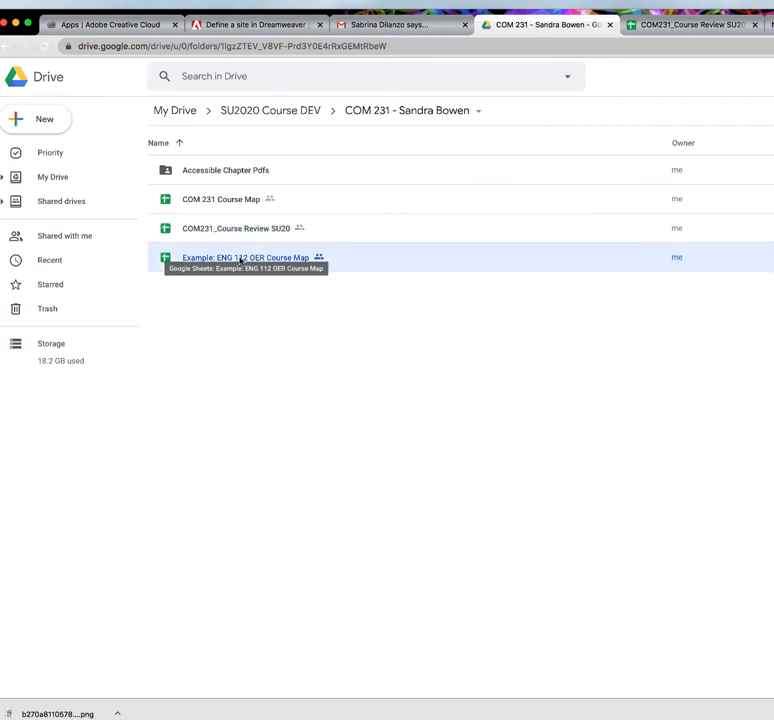
double_click(246, 256)
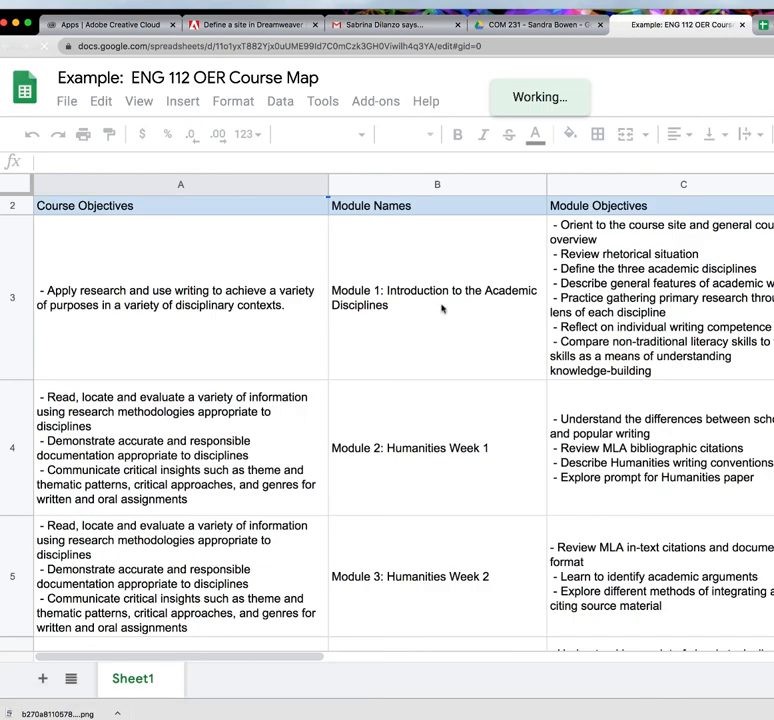
scroll("down", 3)
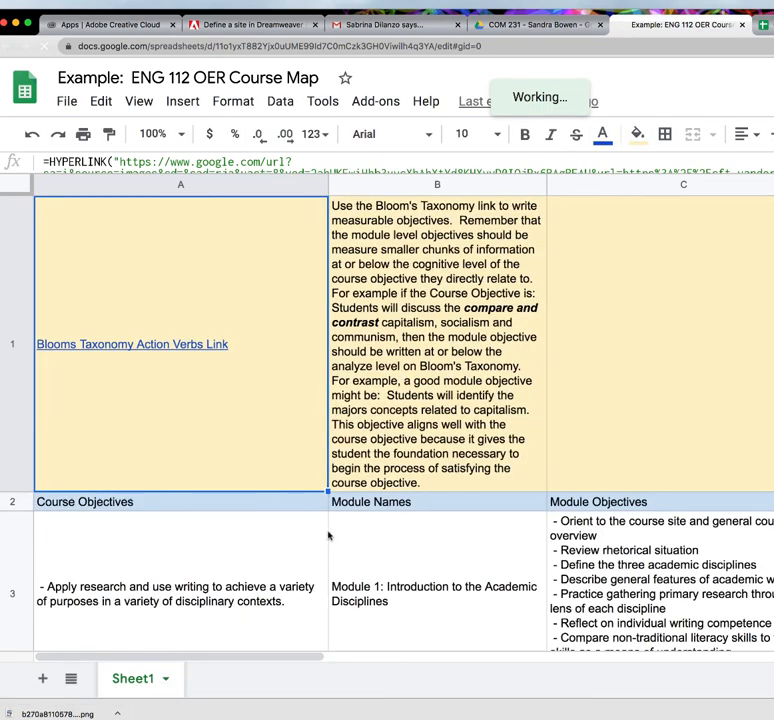
scroll("down", 3)
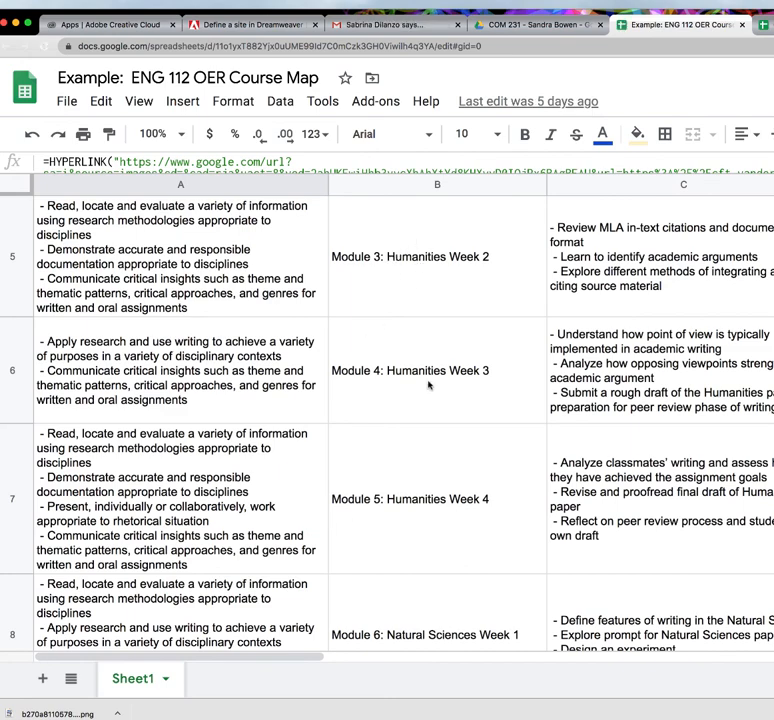
scroll("down", 3)
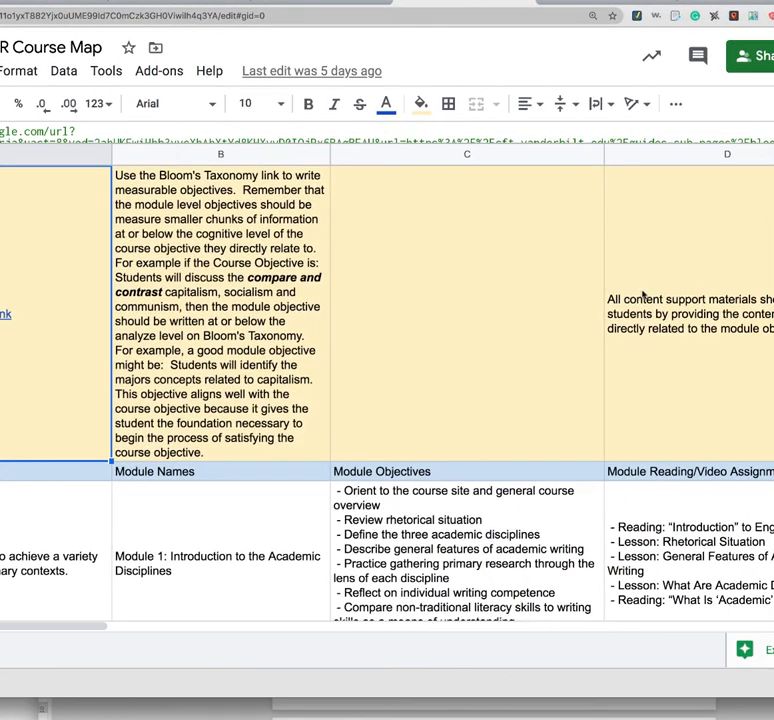
scroll("down", 3)
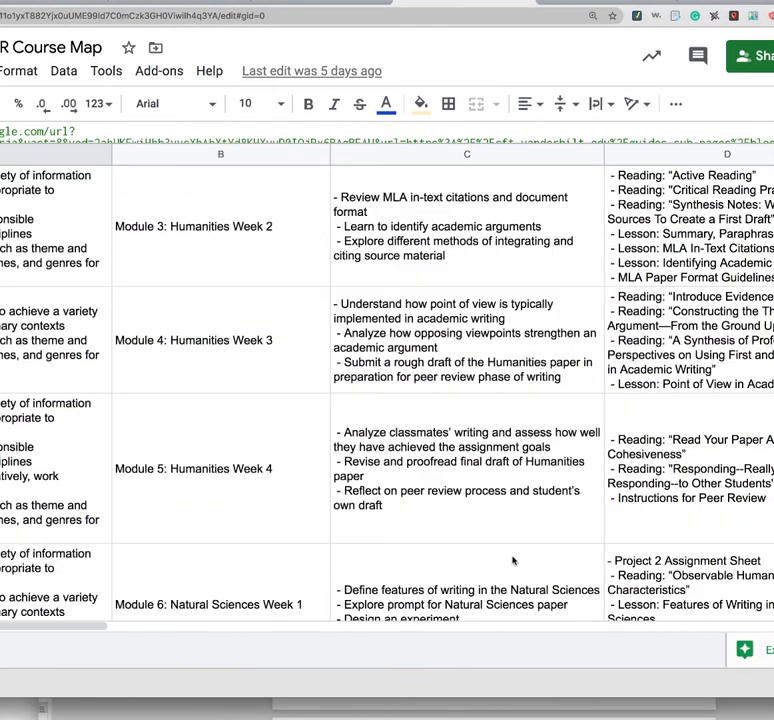
scroll("down", 3)
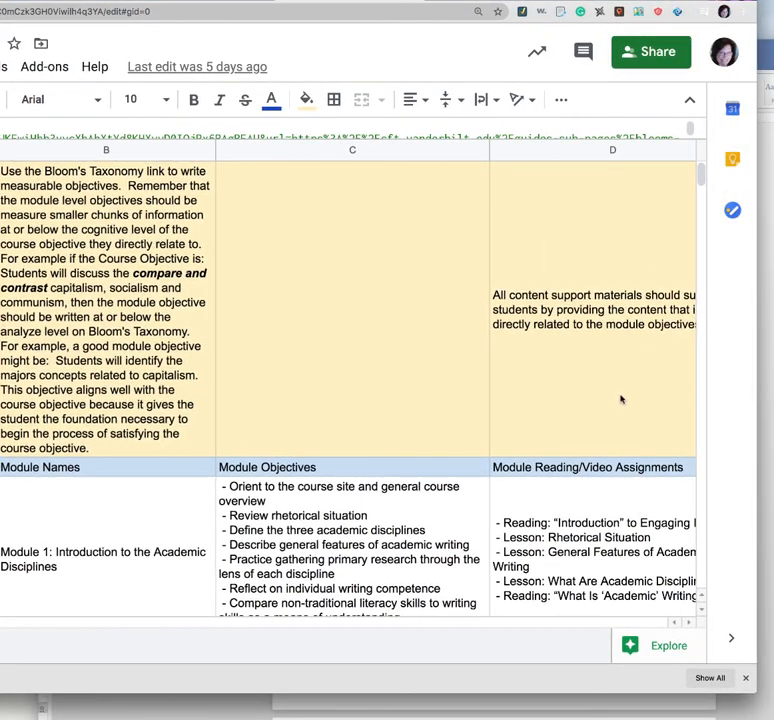
scroll("down", 3)
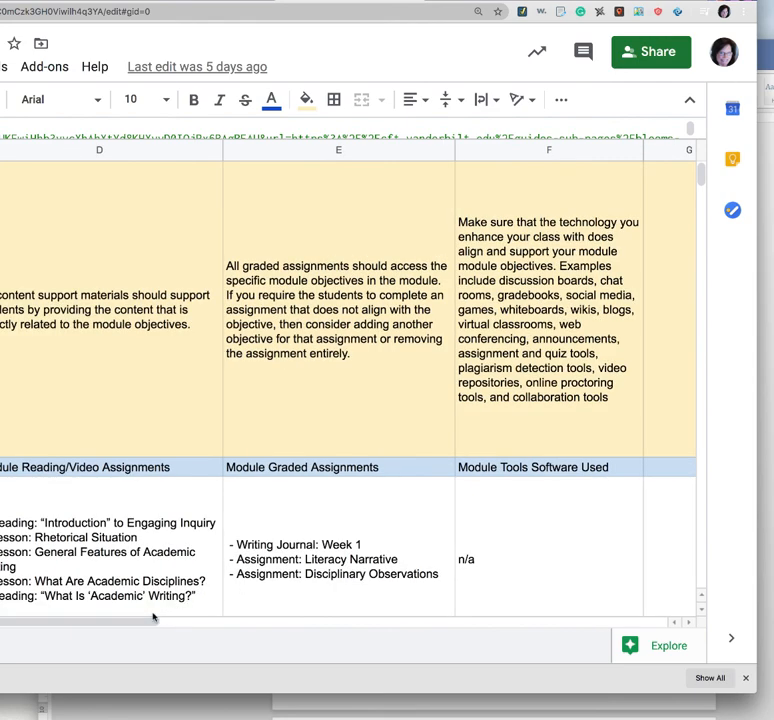
mouse_move(494, 534)
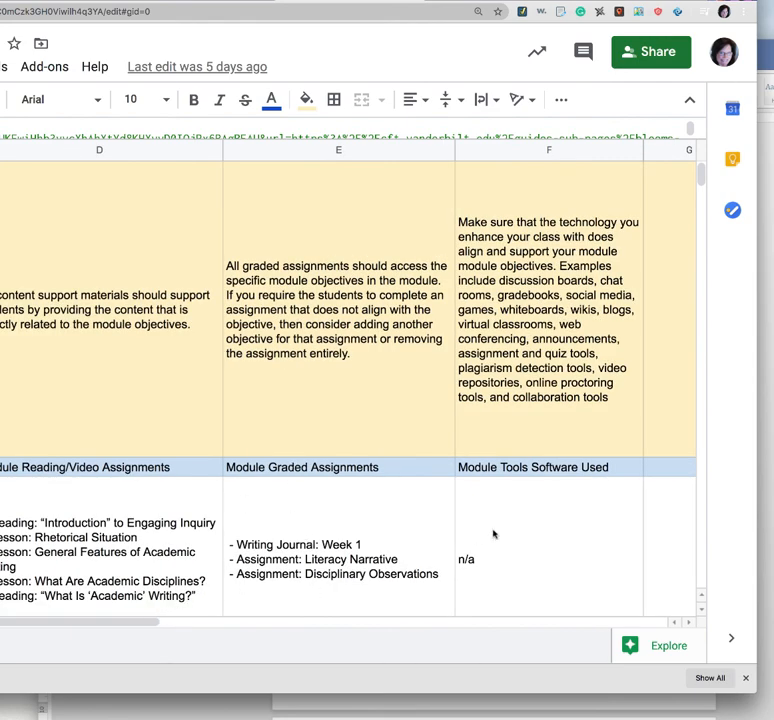
mouse_move(556, 524)
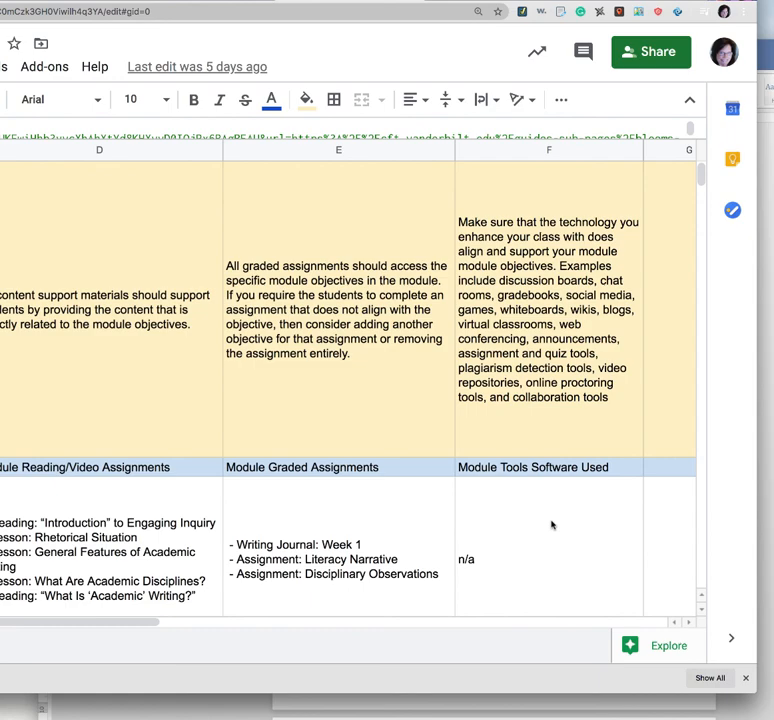
scroll("down", 3)
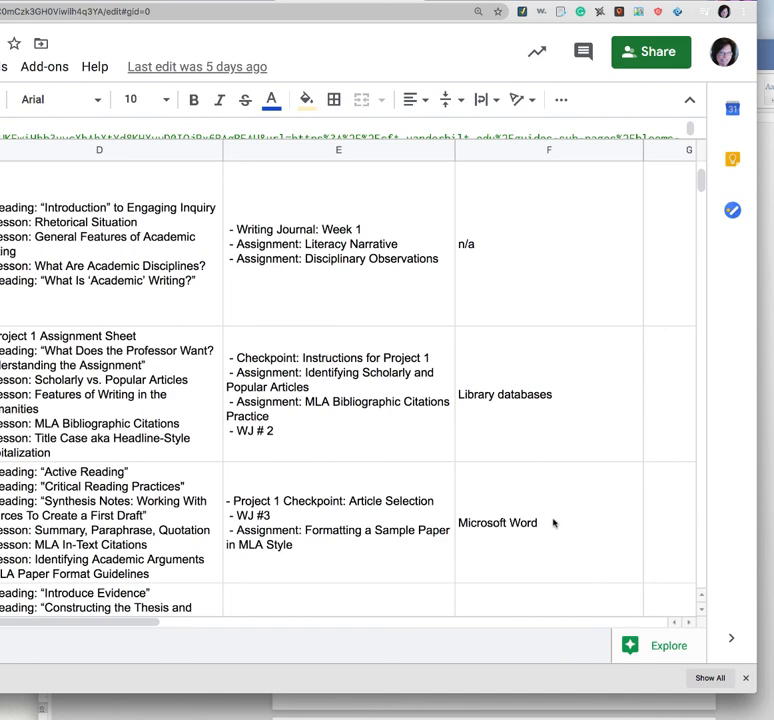
mouse_move(568, 516)
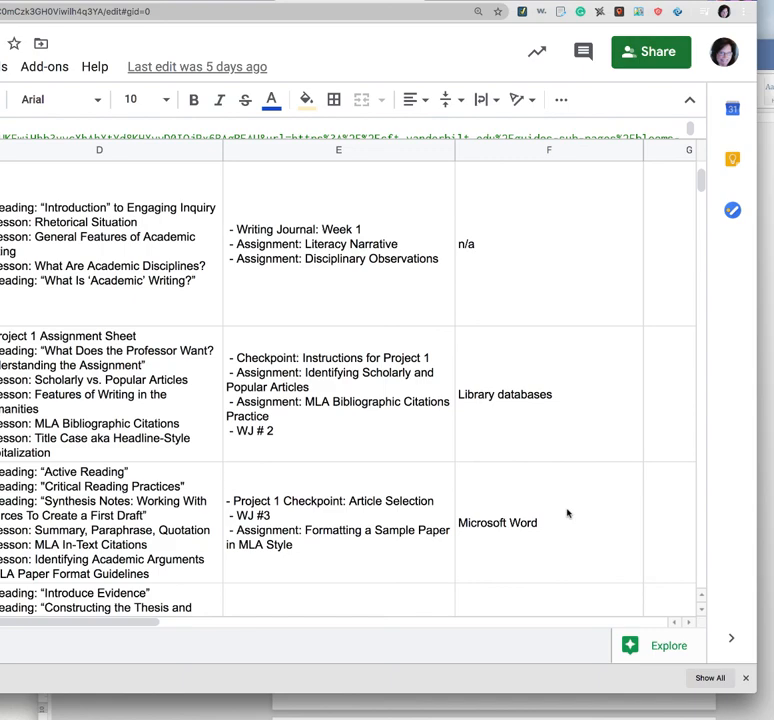
scroll("down", 3)
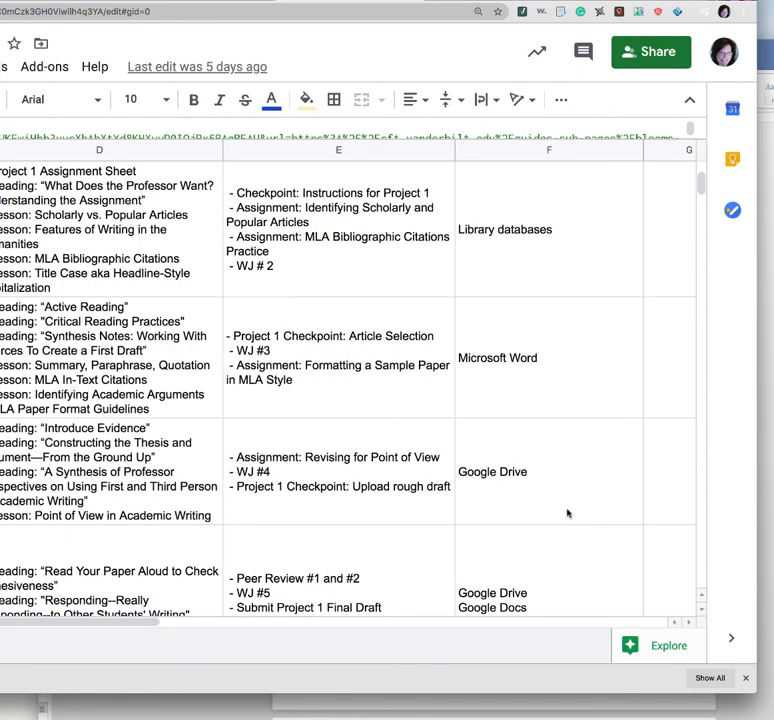
scroll("down", 3)
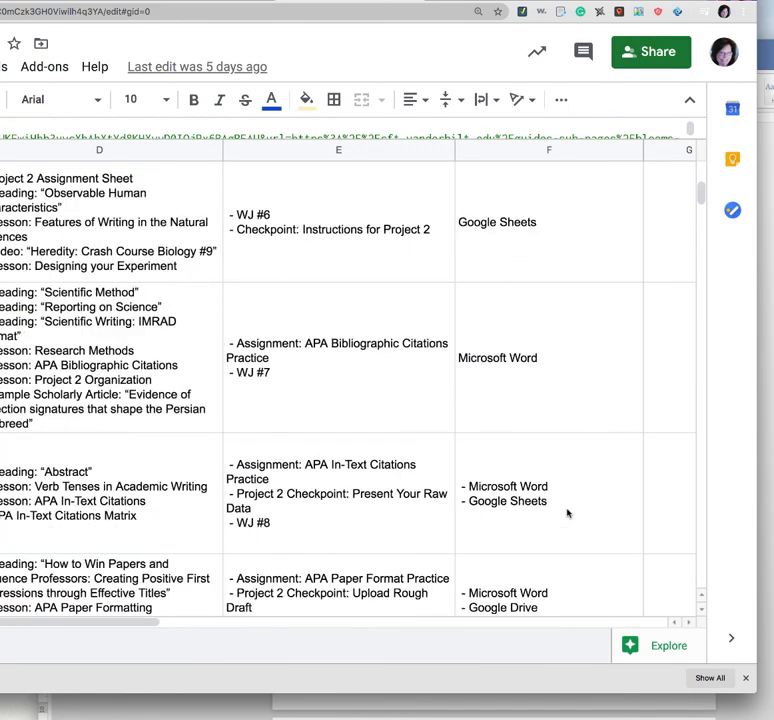
scroll("down", 3)
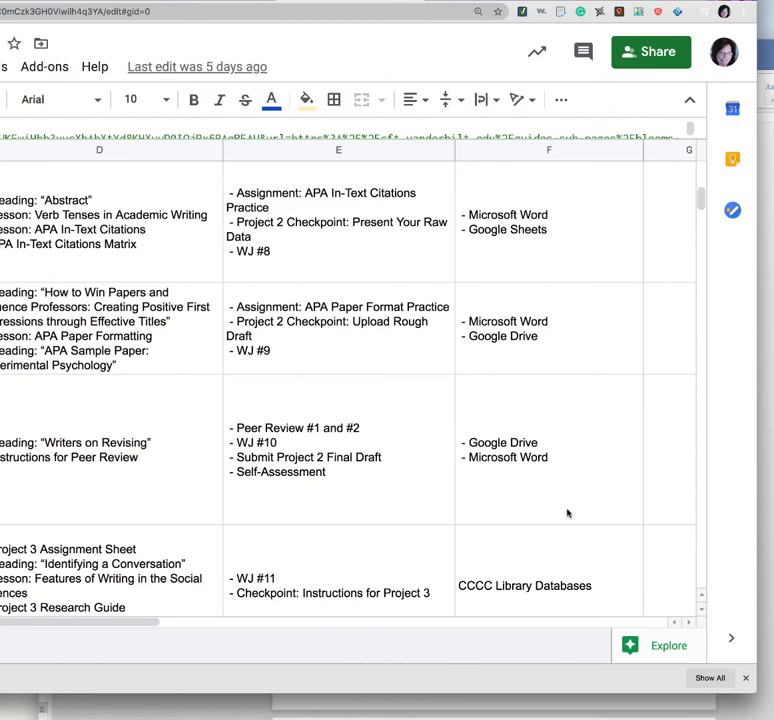
scroll("down", 3)
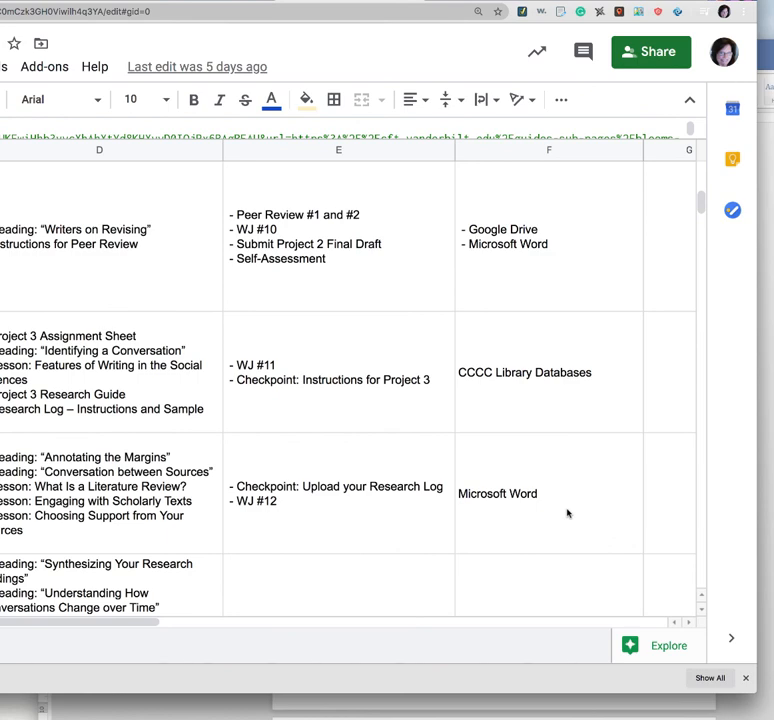
mouse_move(552, 520)
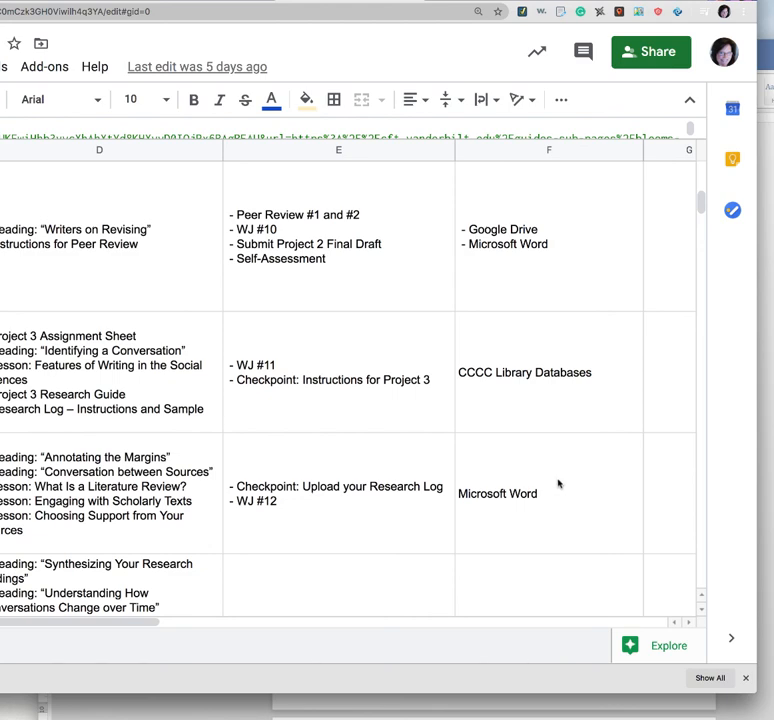
mouse_move(548, 484)
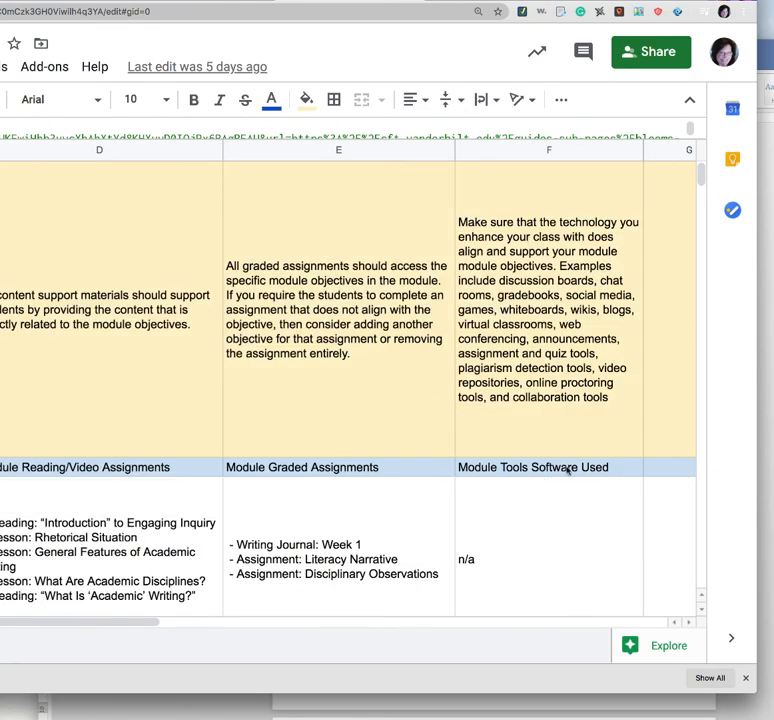
scroll("down", 3)
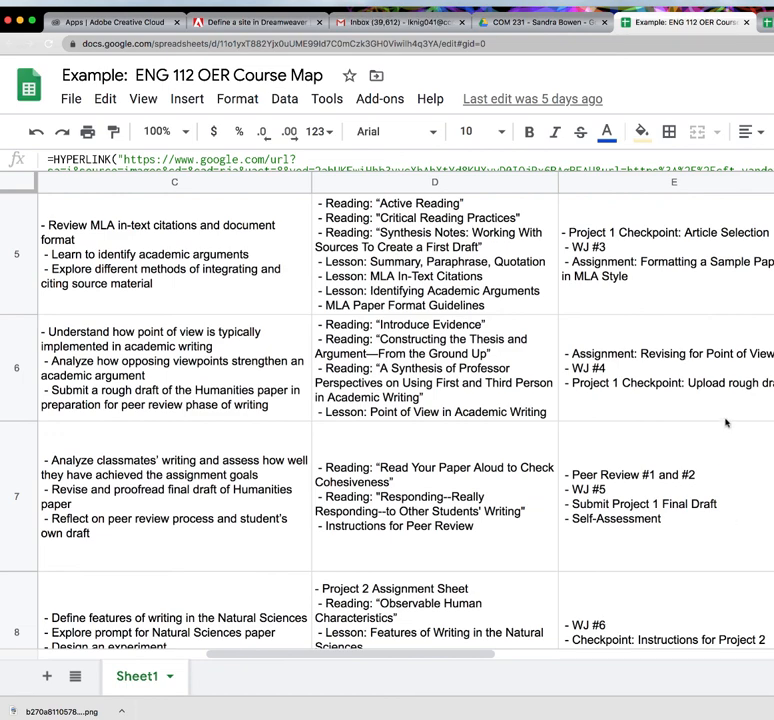
mouse_move(736, 424)
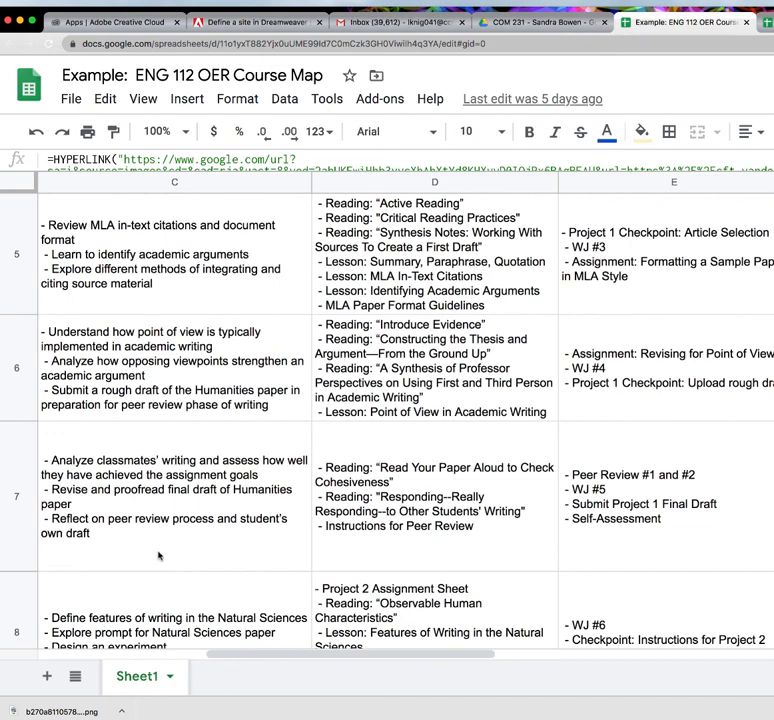
Step: Scroll down the ENG 112 course map before returning to the COM 231 Drive folder
scroll("down", 3)
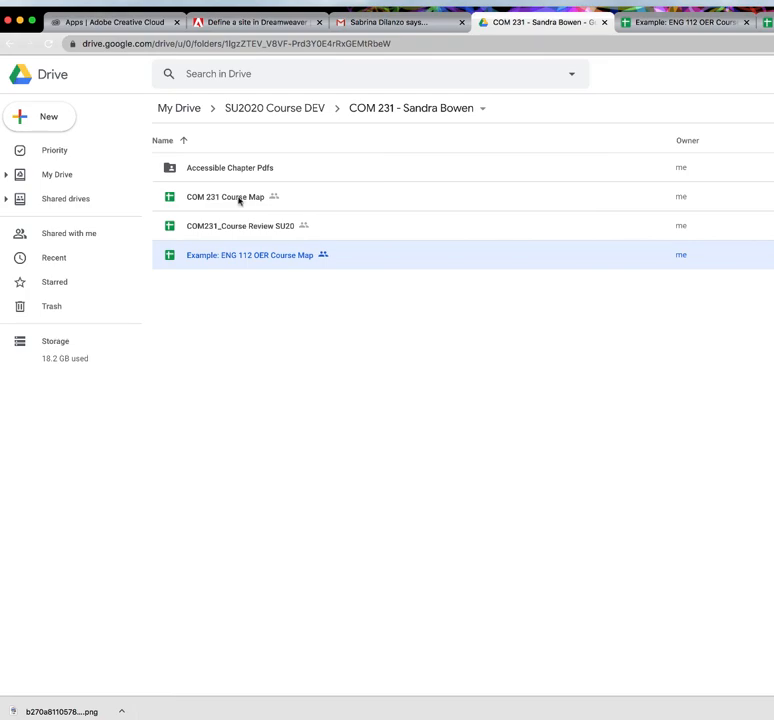
Step: Open the COM 231 Course Map spreadsheet from the Drive folder
double_click(224, 196)
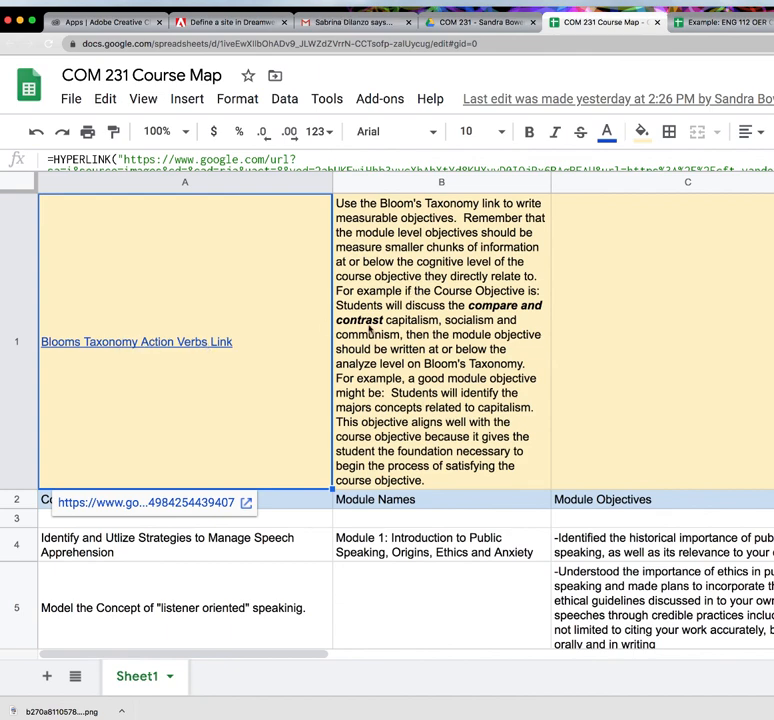
mouse_move(488, 276)
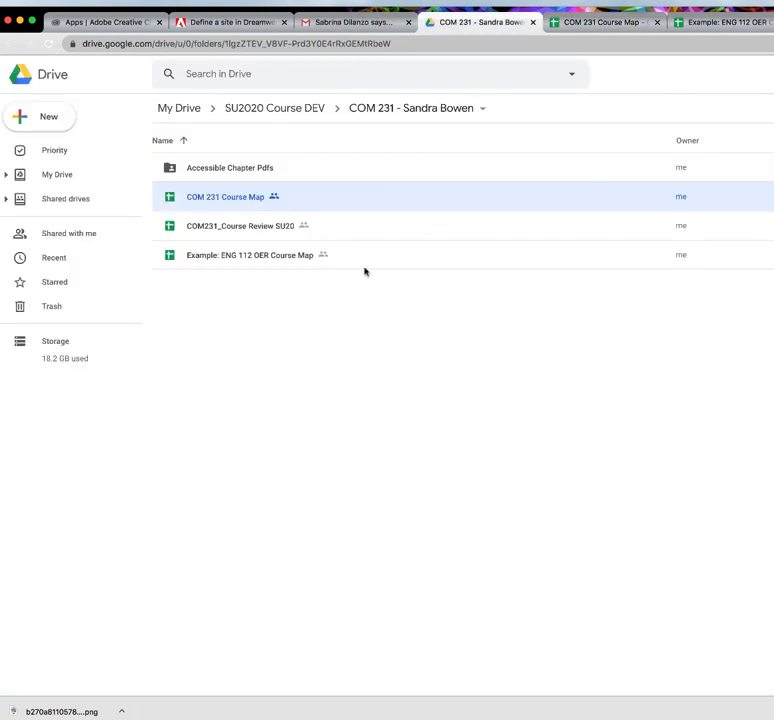
mouse_move(292, 294)
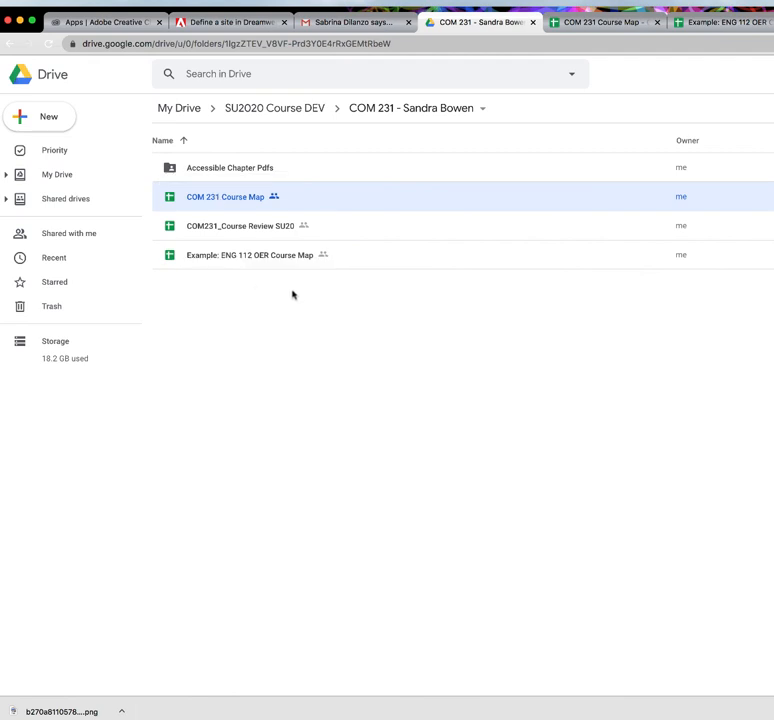